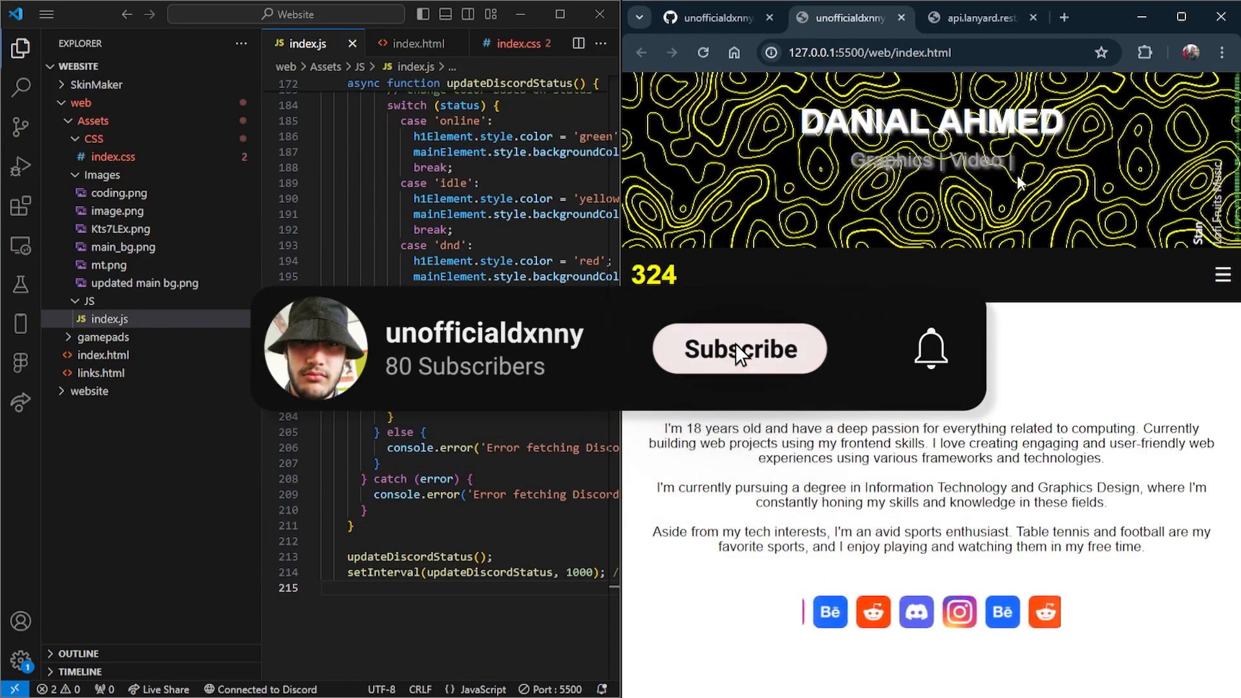
View the Lanyard API JSON for the Discord user, scrolled to the activities array listing Visual Studio Code and Spotify
{"action": "left_click", "coordinate": [738, 349]}
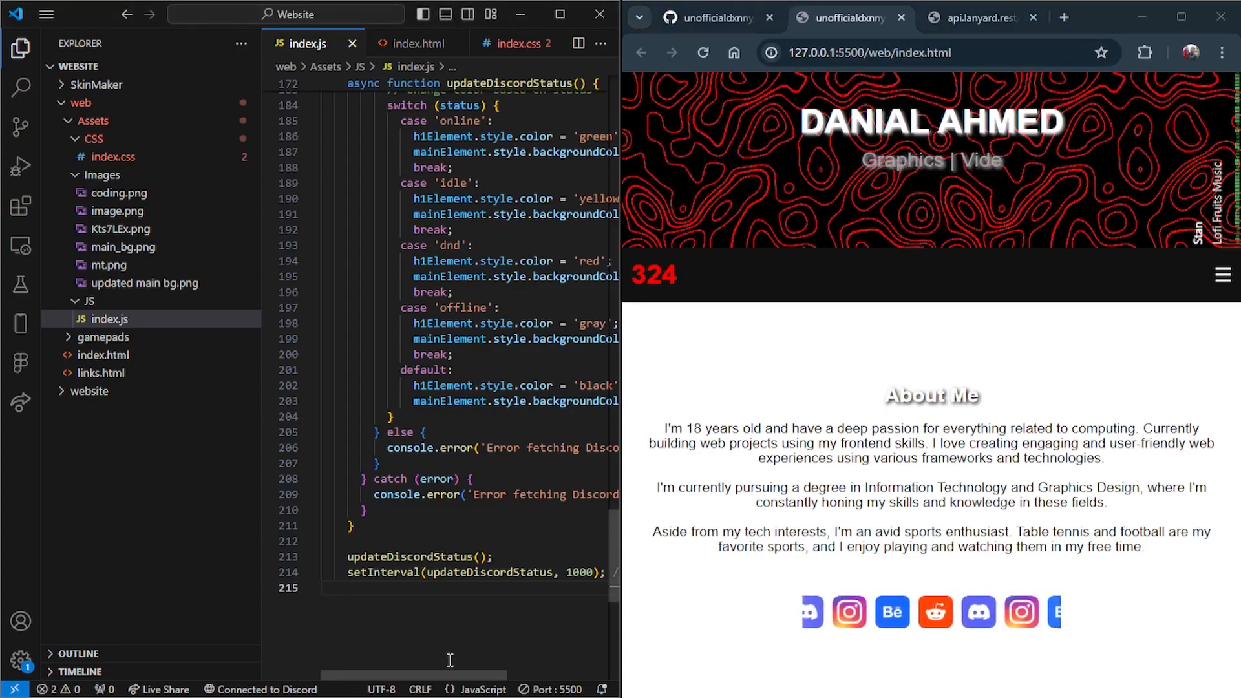
{"action": "scroll", "scroll_direction": "down", "scroll_amount": 3}
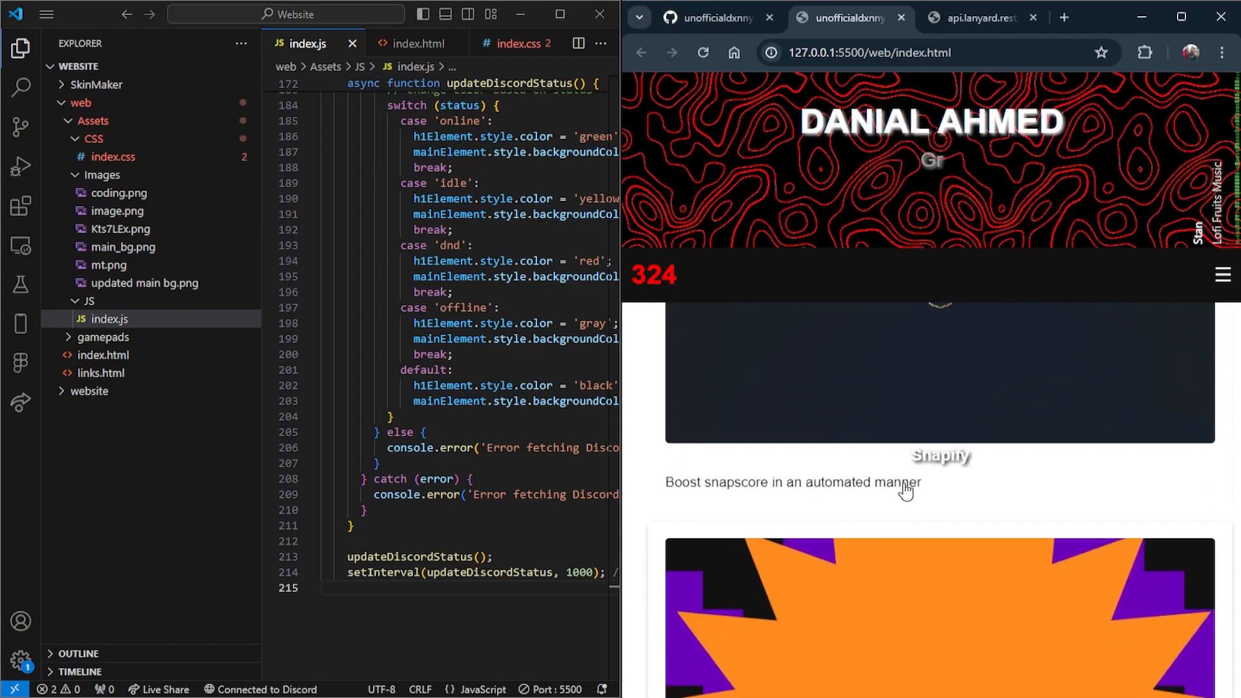
{"action": "scroll", "scroll_direction": "down", "scroll_amount": 3}
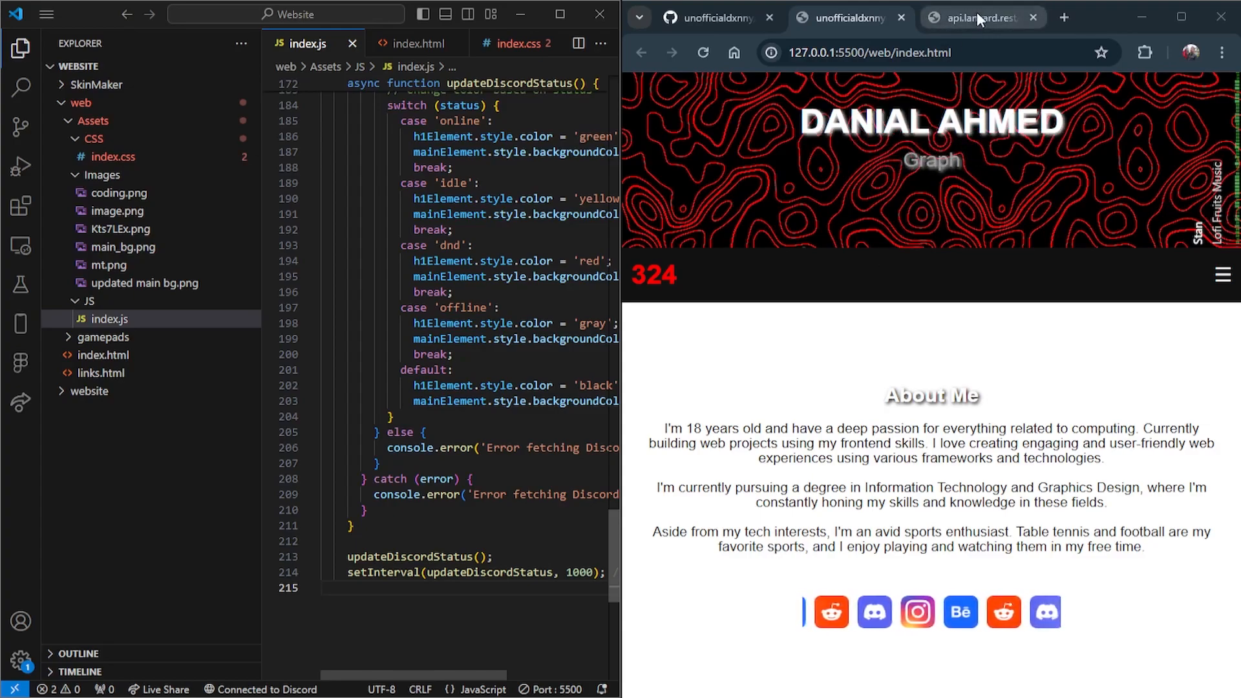
{"action": "left_click", "coordinate": [981, 17]}
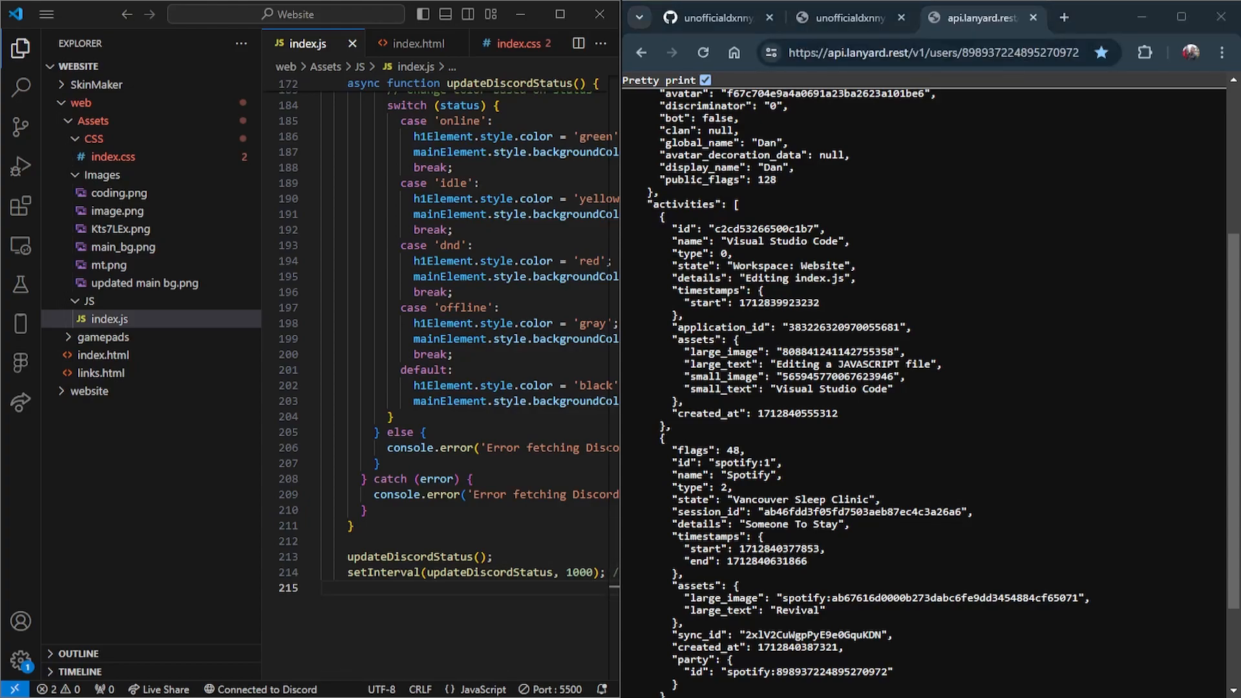
{"action": "left_click", "coordinate": [910, 52]}
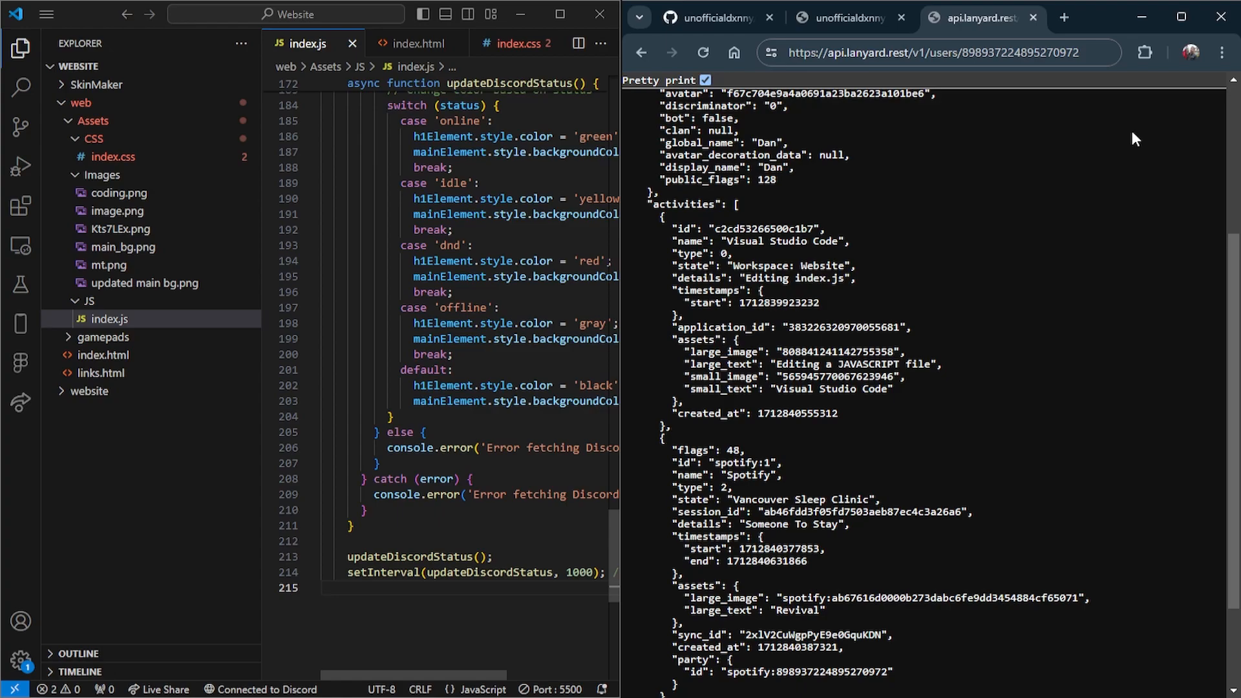
{"action": "mouse_move", "coordinate": [901, 129]}
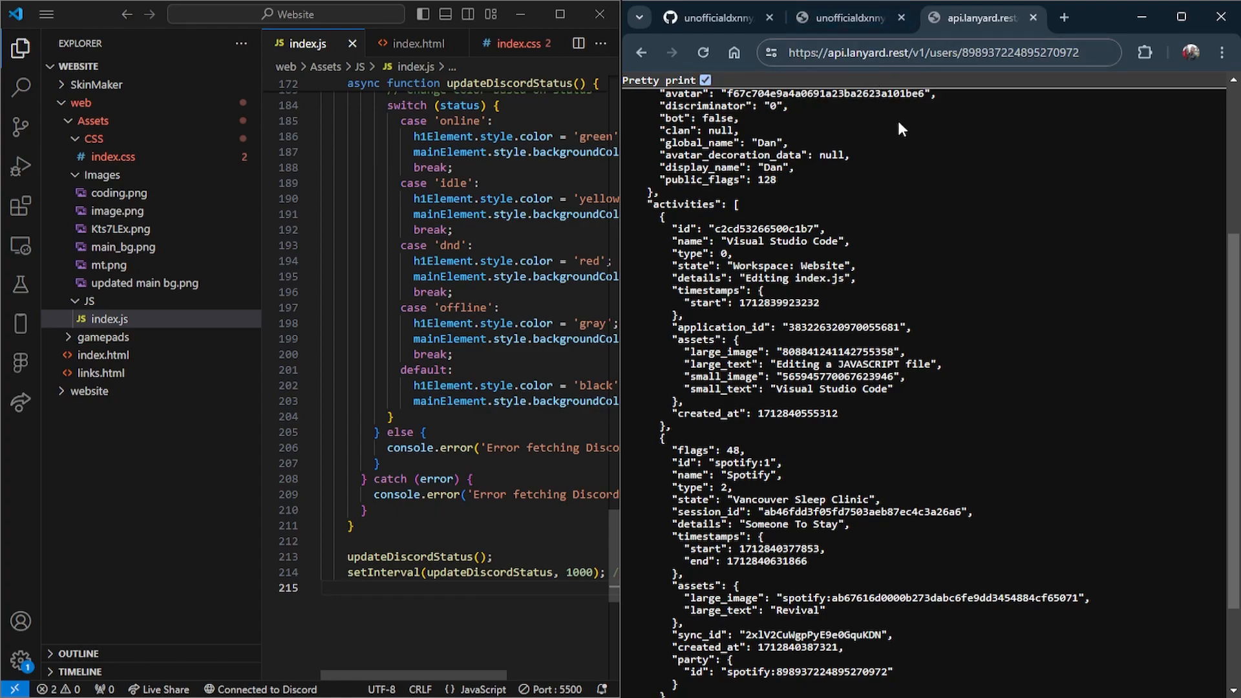
{"action": "scroll", "scroll_direction": "down", "scroll_amount": 3}
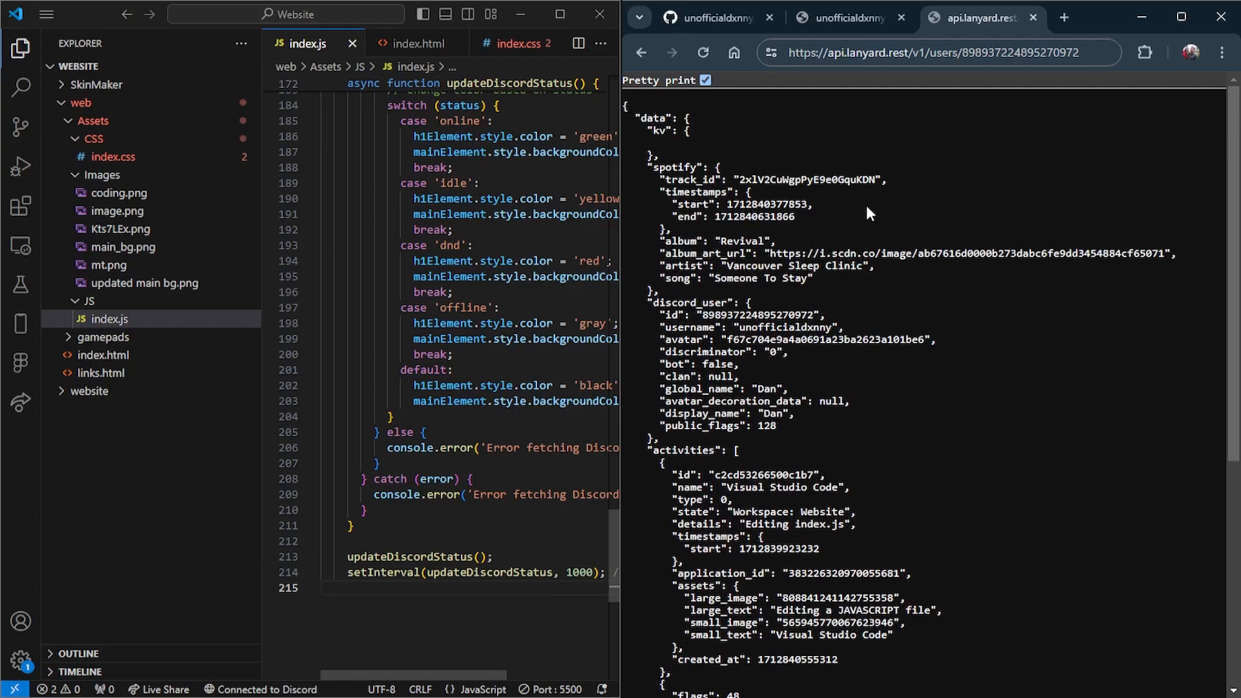
{"action": "scroll", "scroll_direction": "down", "scroll_amount": 3}
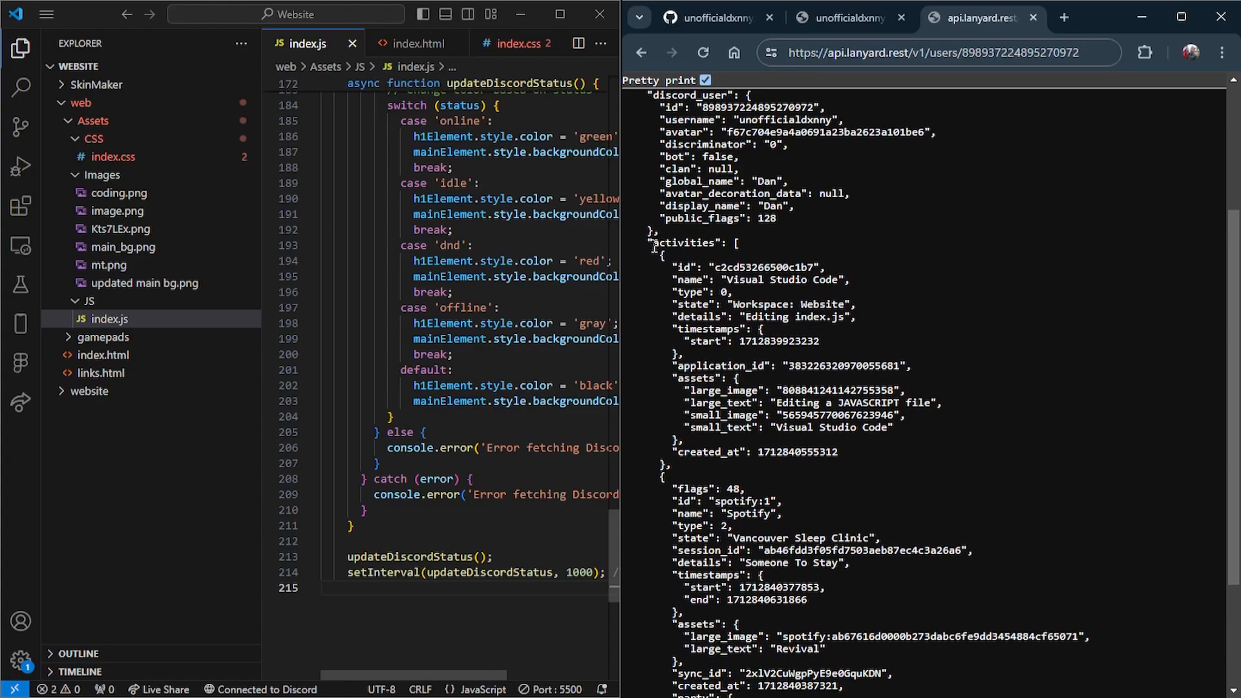
{"action": "left_click_drag", "start_coordinate": [650, 242], "coordinate": [917, 366]}
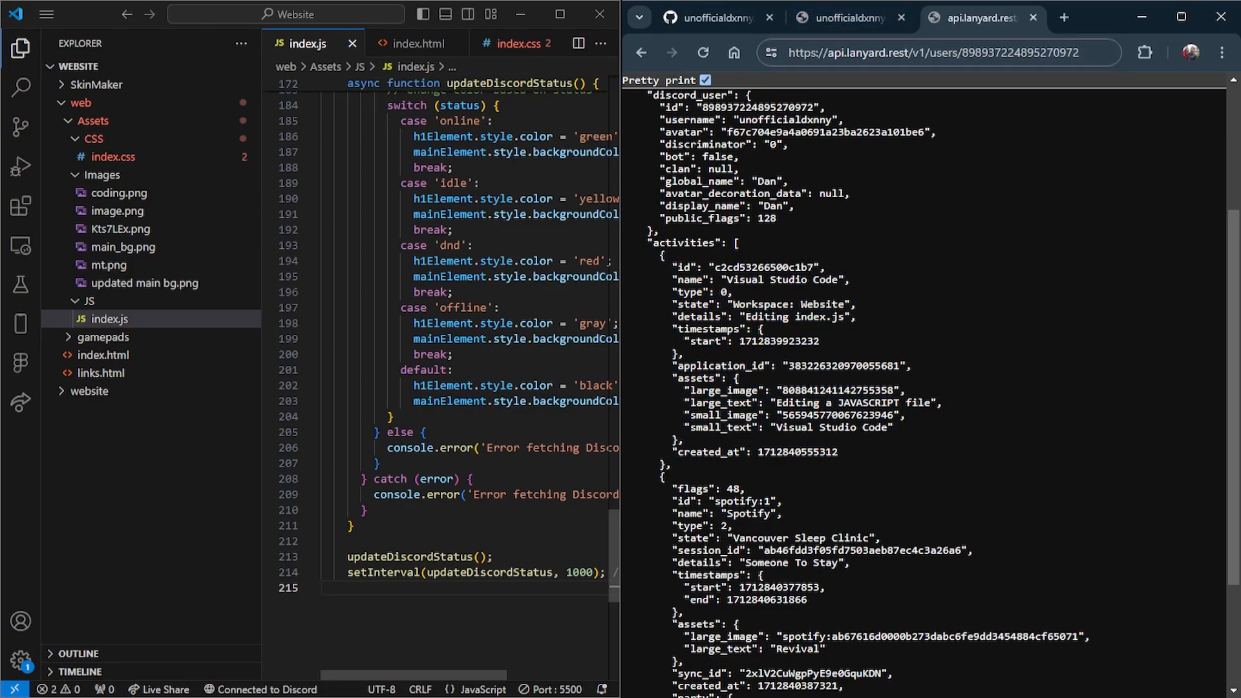
{"action": "double_click", "coordinate": [465, 266]}
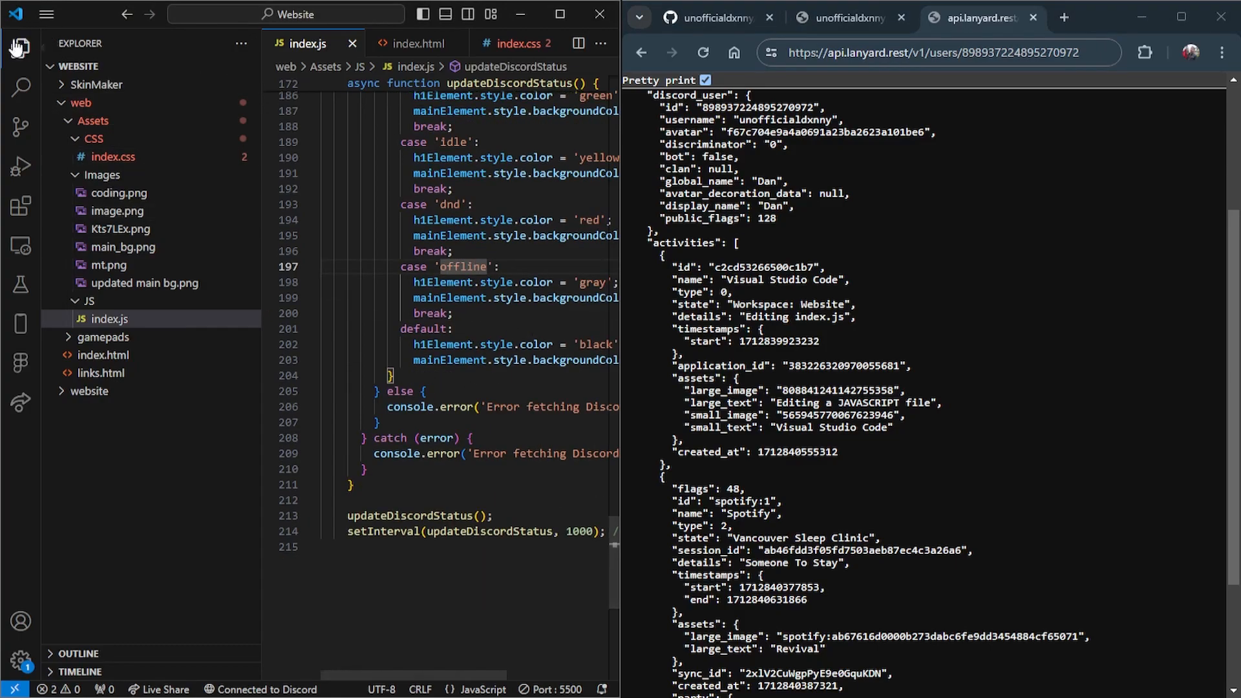
Hide the Explorer sidebar and compare the live site preview against the Lanyard activities array
{"action": "left_click", "coordinate": [15, 46]}
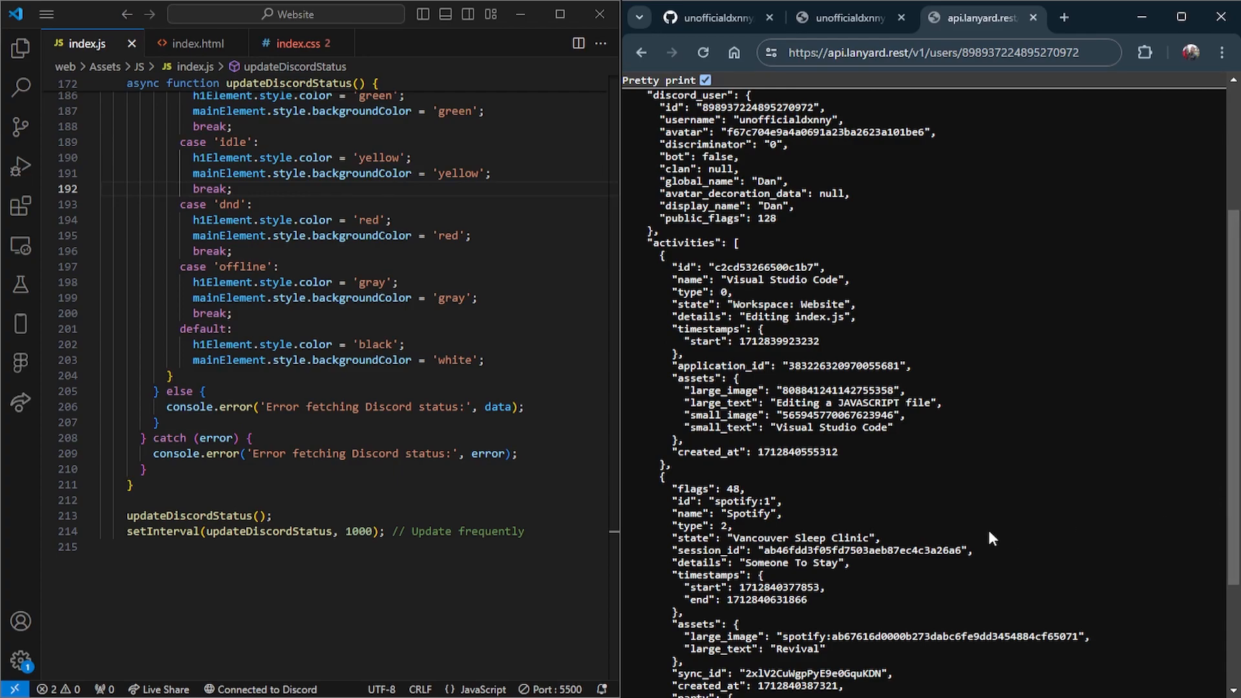
{"action": "mouse_move", "coordinate": [928, 360]}
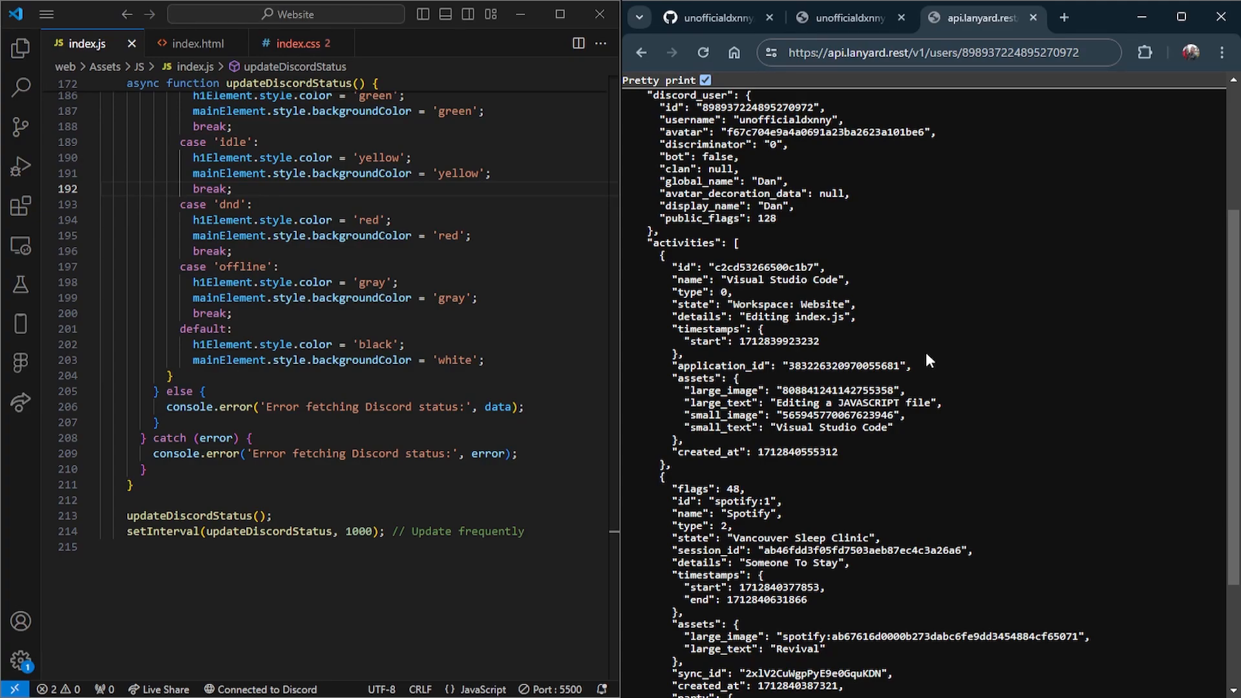
{"action": "left_click", "coordinate": [842, 17]}
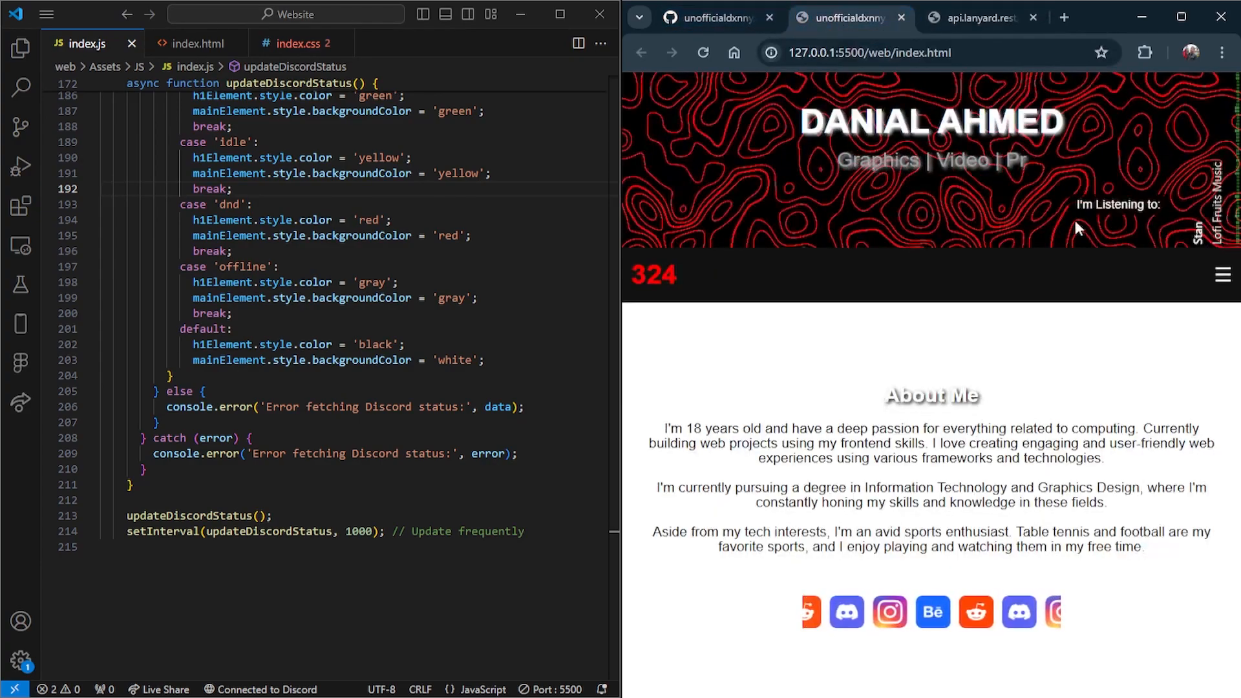
{"action": "left_click", "coordinate": [969, 17]}
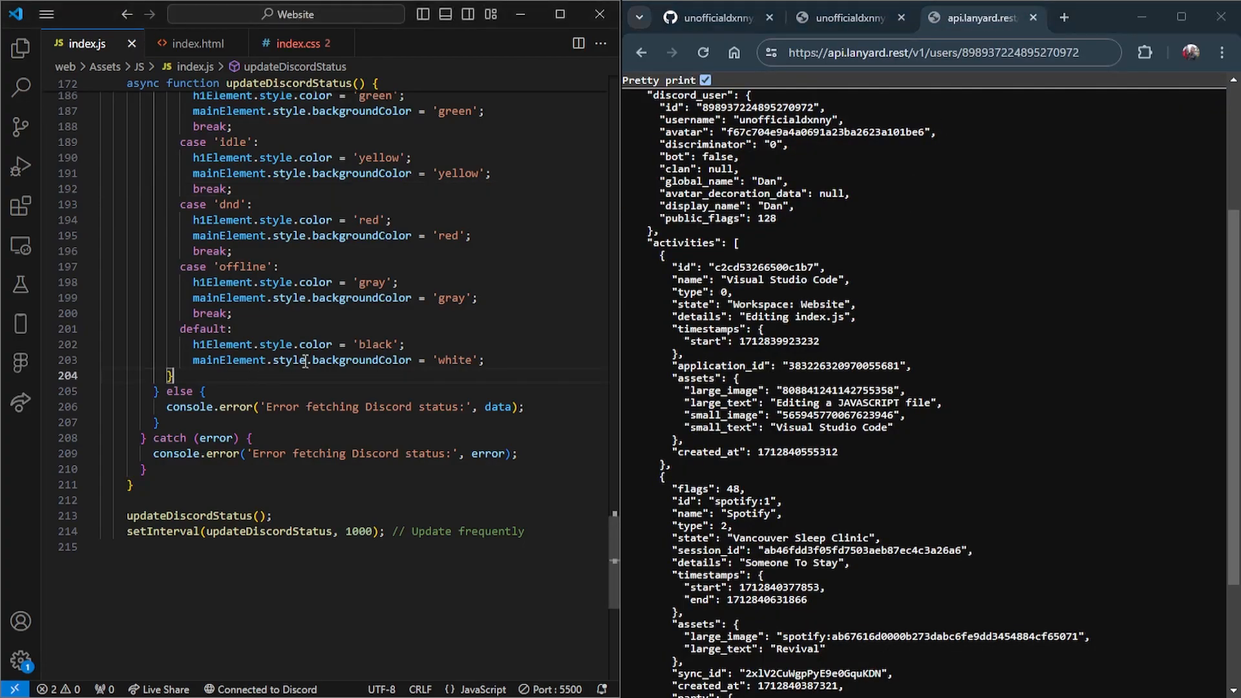
{"action": "left_click", "coordinate": [846, 17]}
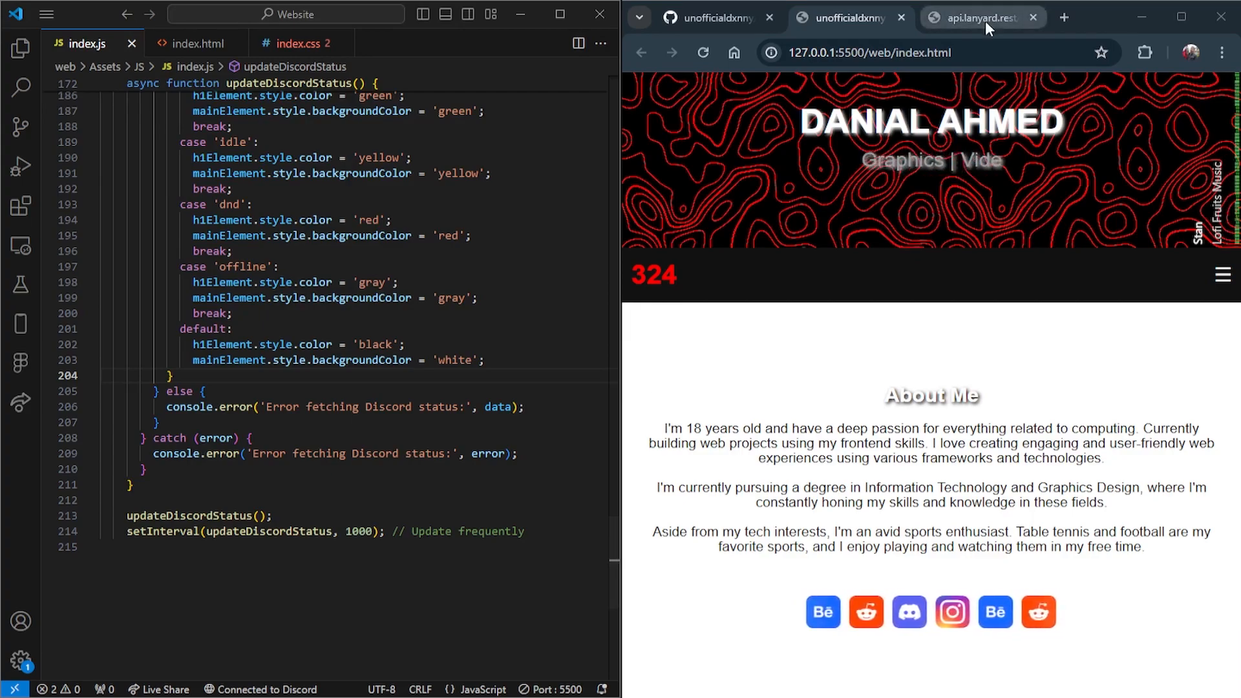
{"action": "left_click", "coordinate": [975, 17]}
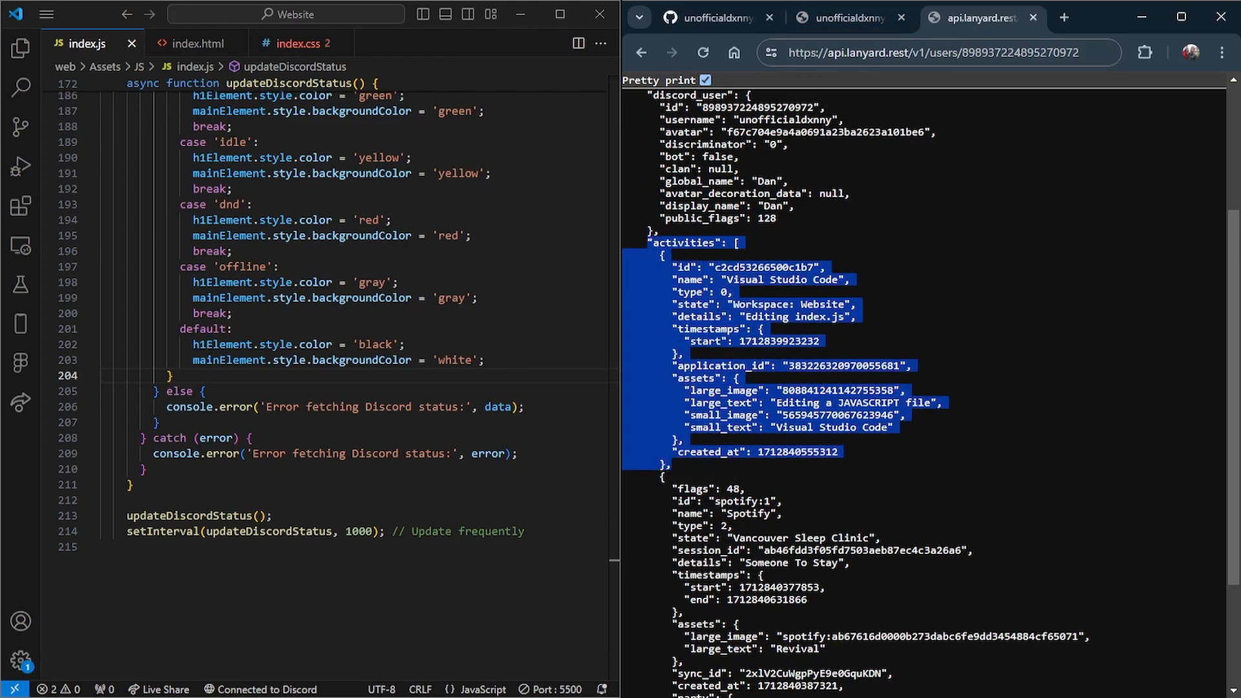
{"action": "left_click", "coordinate": [728, 471]}
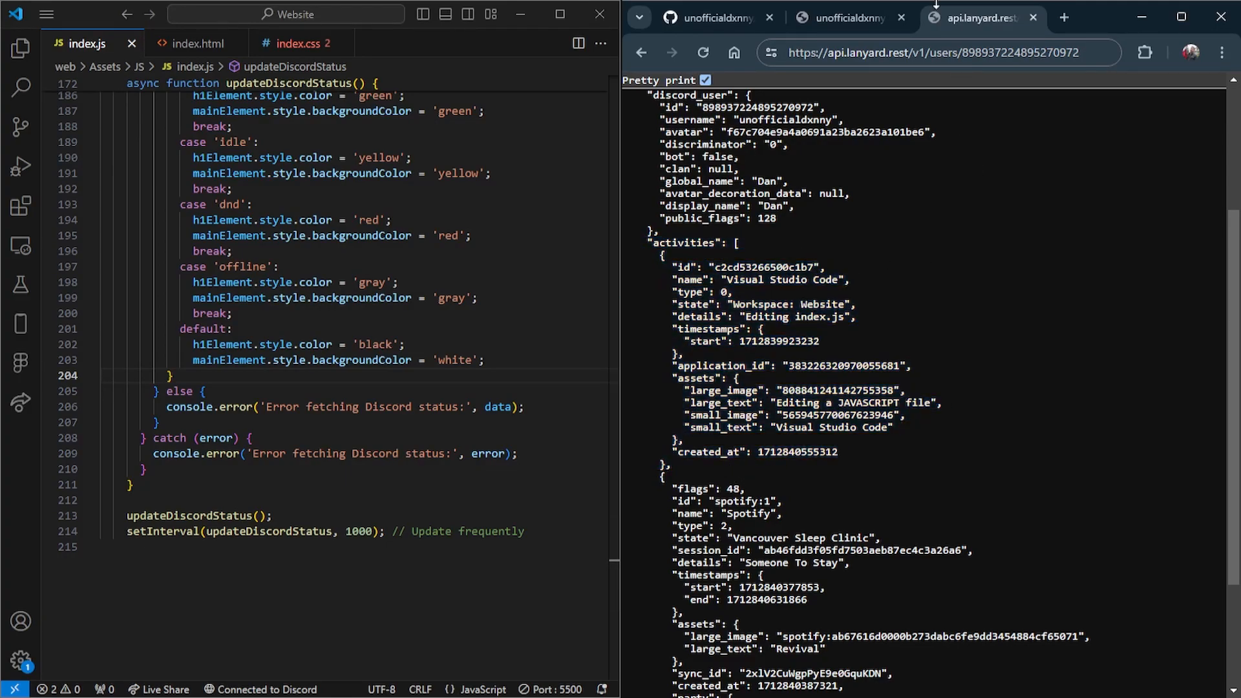
{"action": "left_click", "coordinate": [846, 17]}
{"action": "type", "text": "if"}
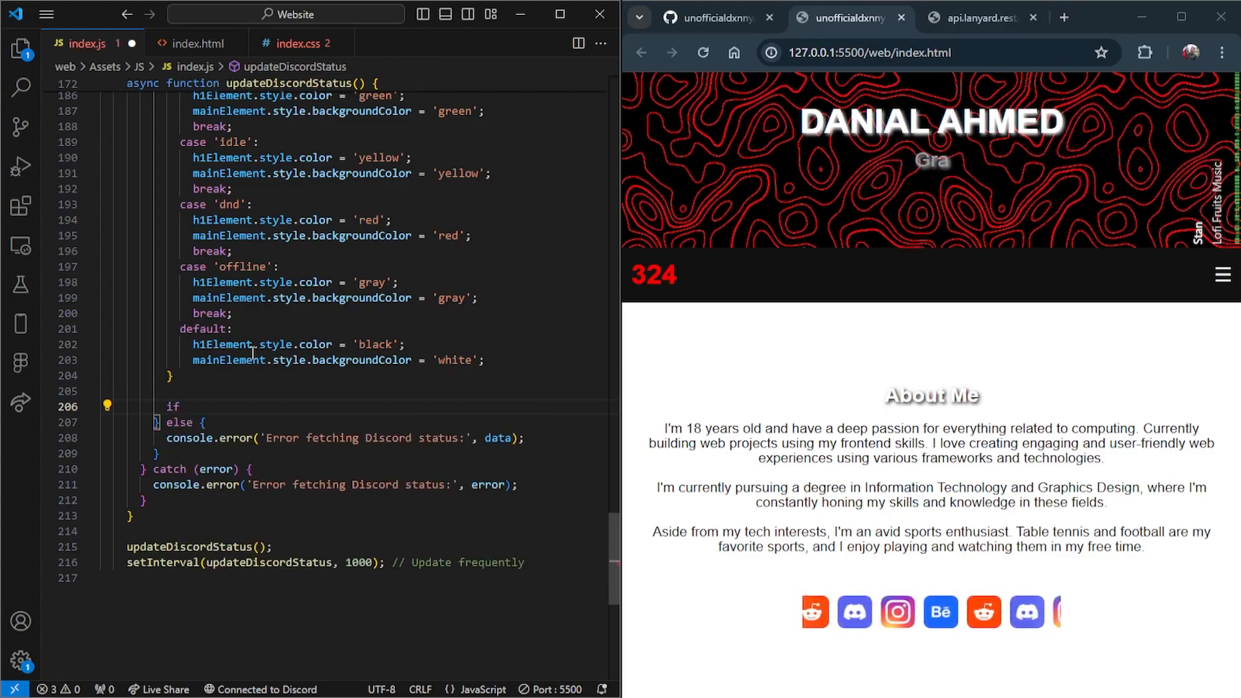
Inside if (activity), add const activityName = activity.name.toLowerCase();
{"action": "type", "text": "(activy"}
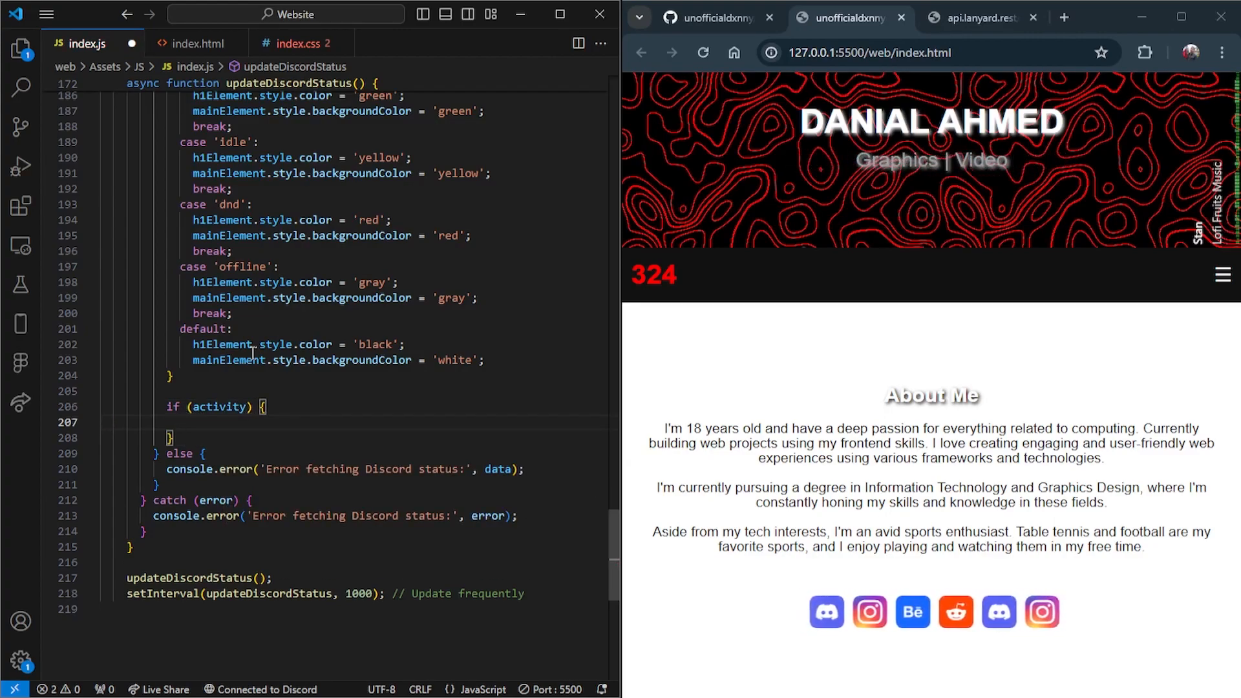
{"action": "type", "text": "const a"}
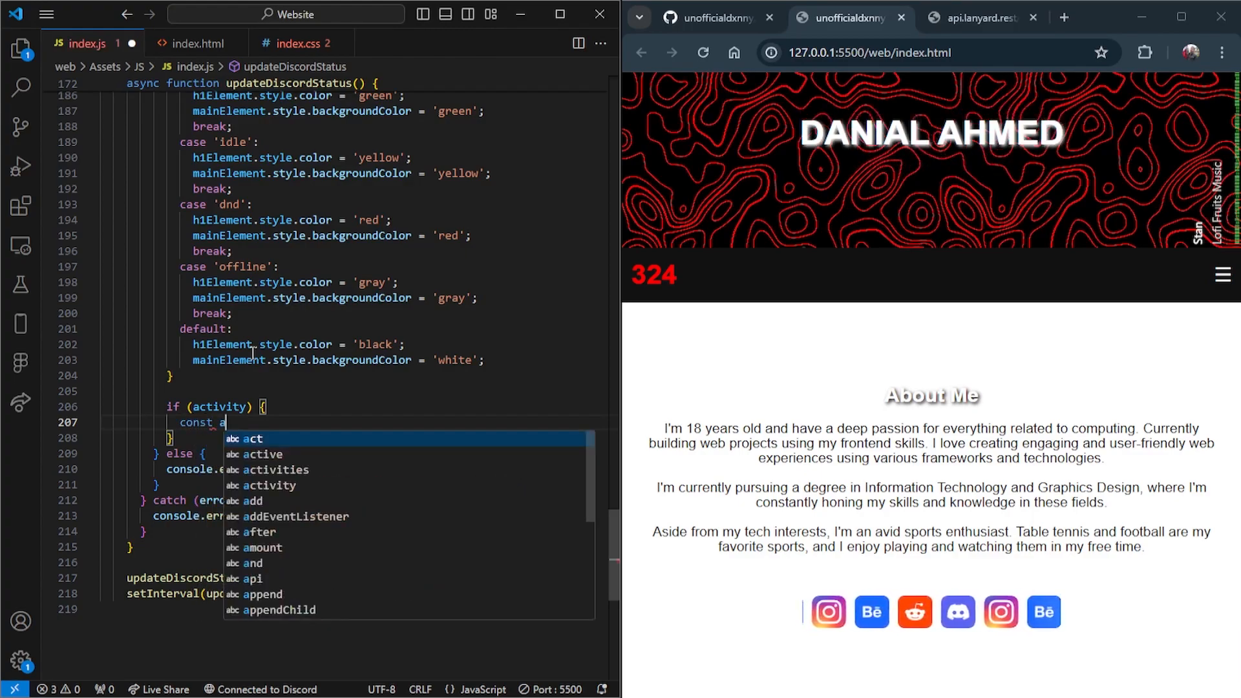
{"action": "type", "text": "ctivityName"}
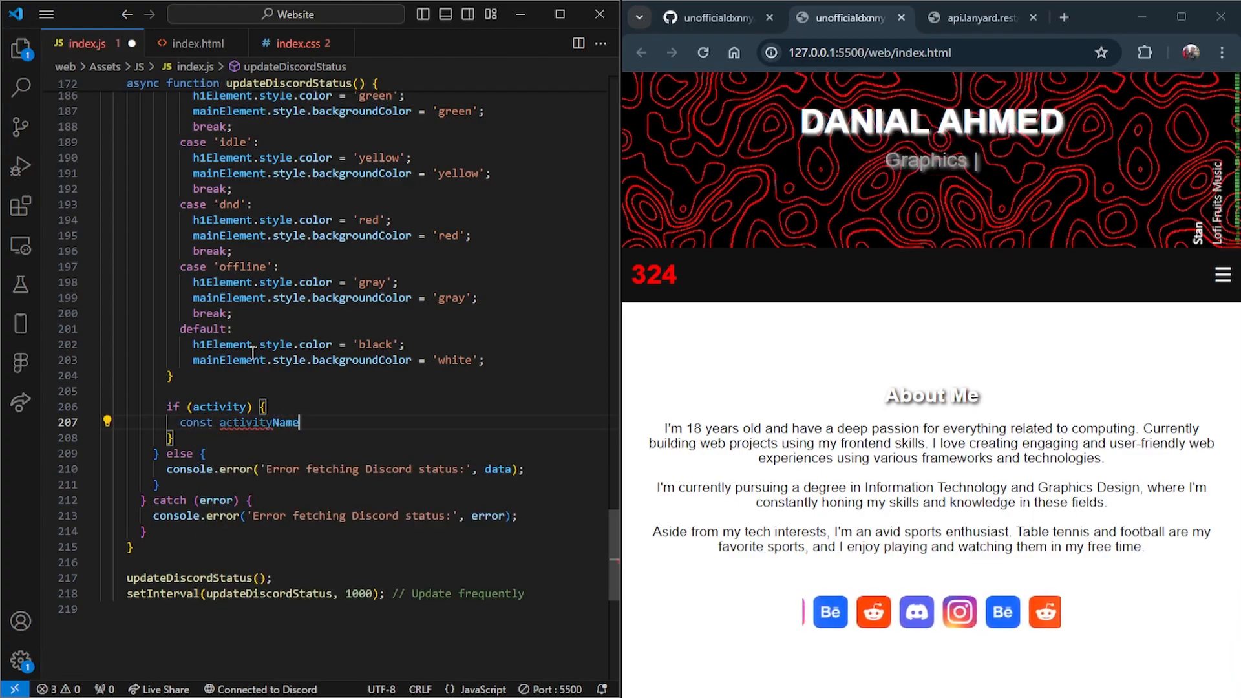
{"action": "type", "text": "= acr"}
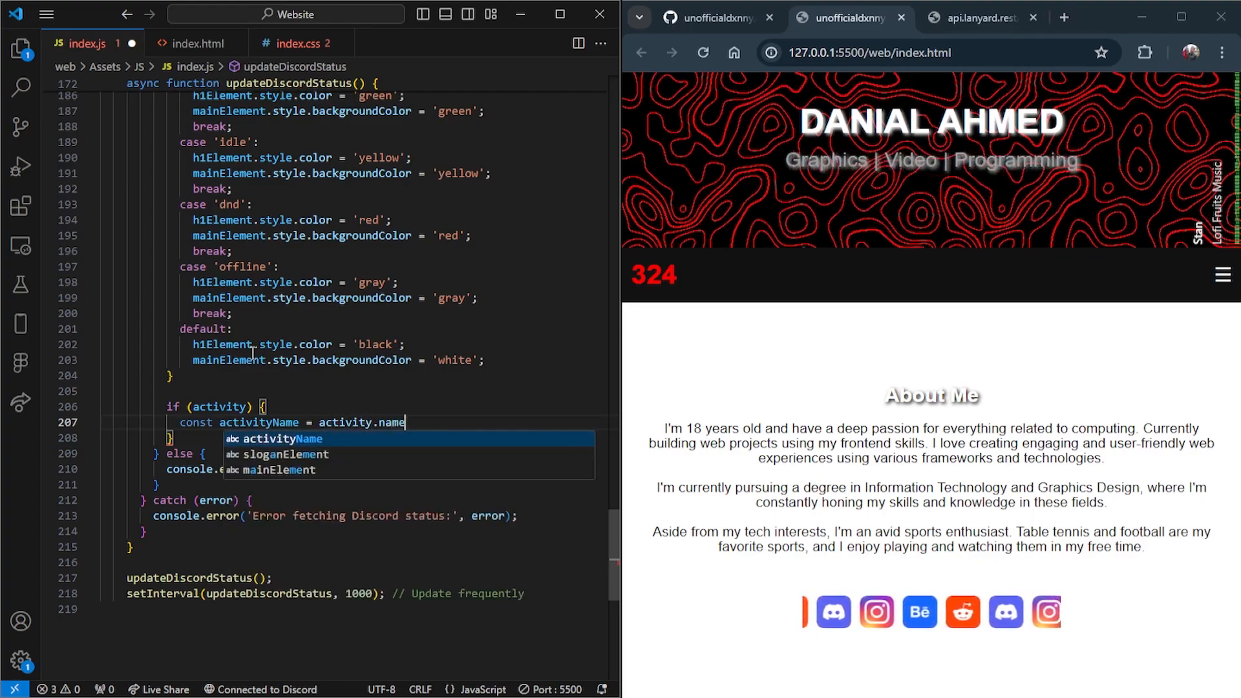
{"action": "type", "text": ".toLower"}
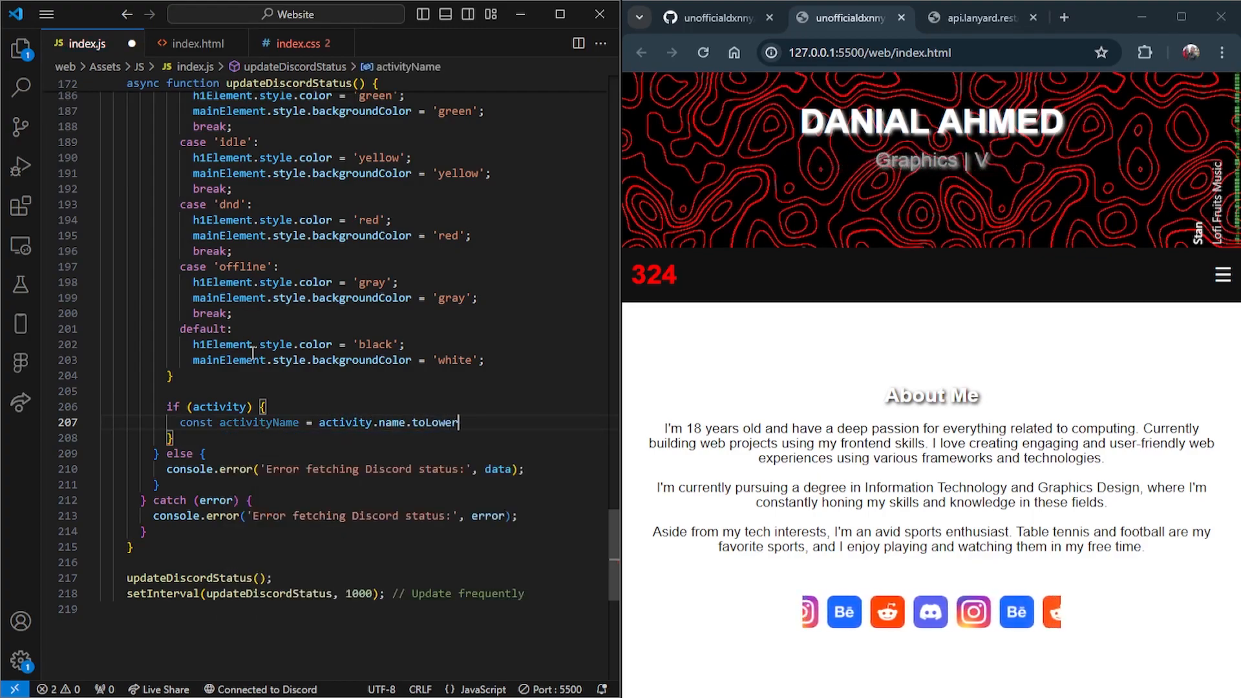
{"action": "type", "text": "Case"}
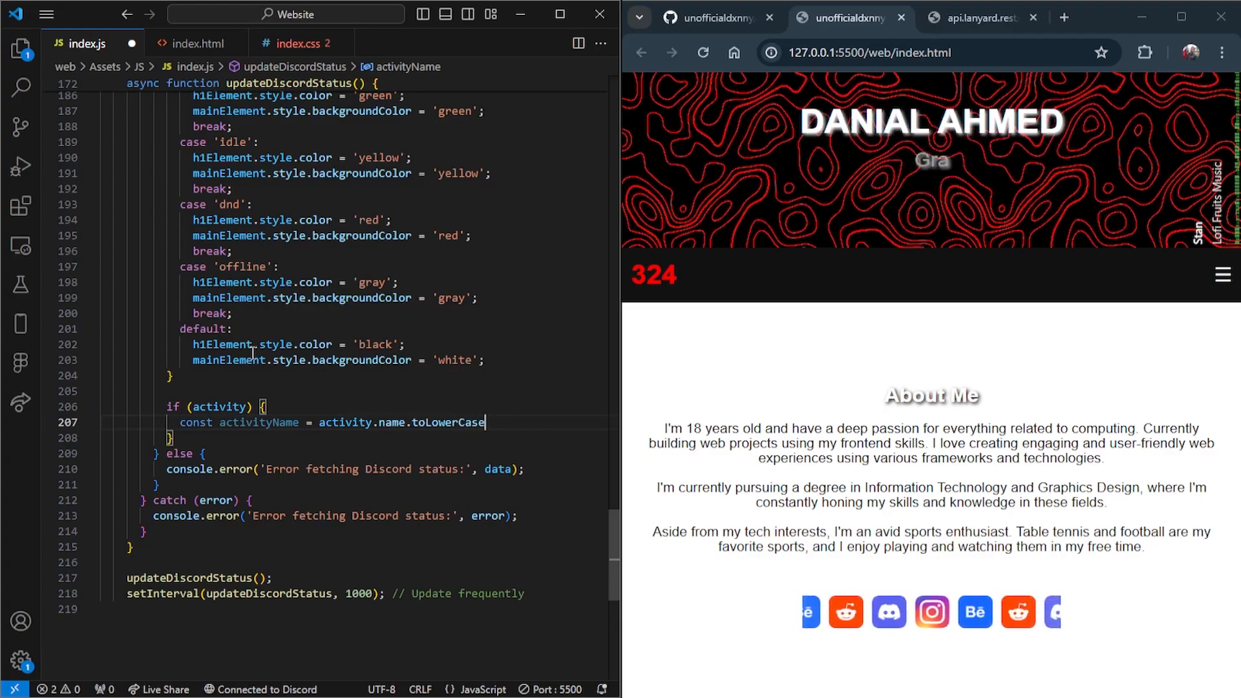
{"action": "type", "text": "()"}
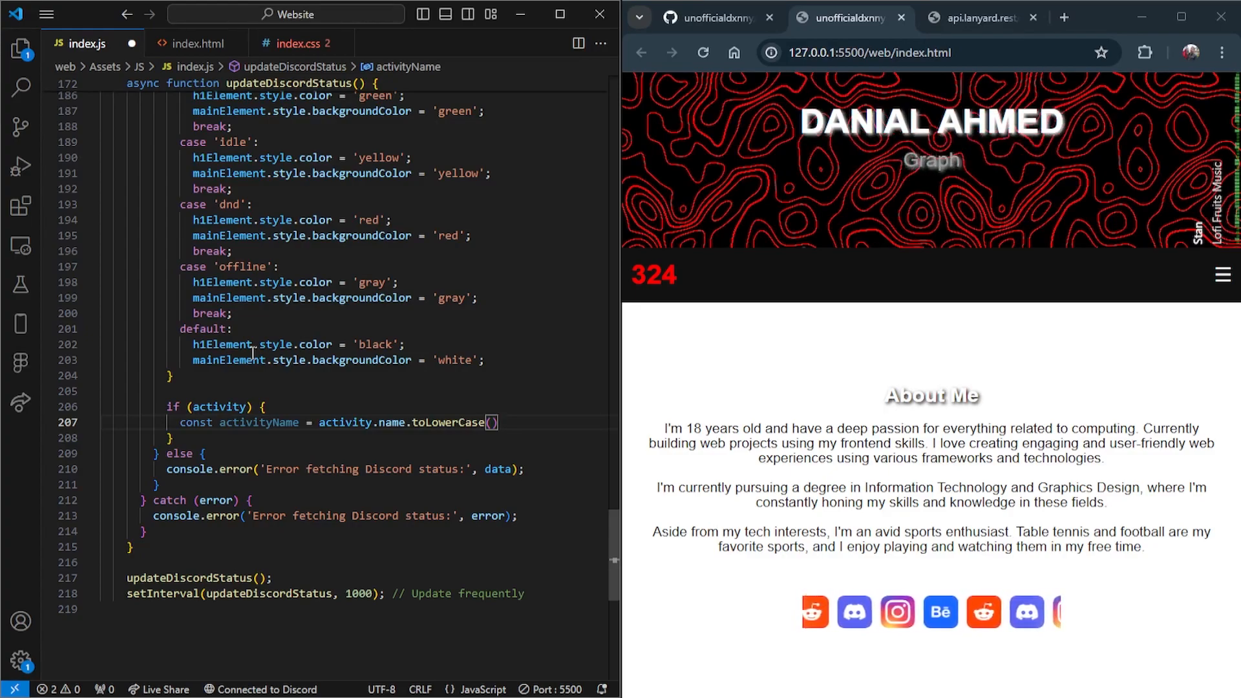
{"action": "type", "text": ";"}
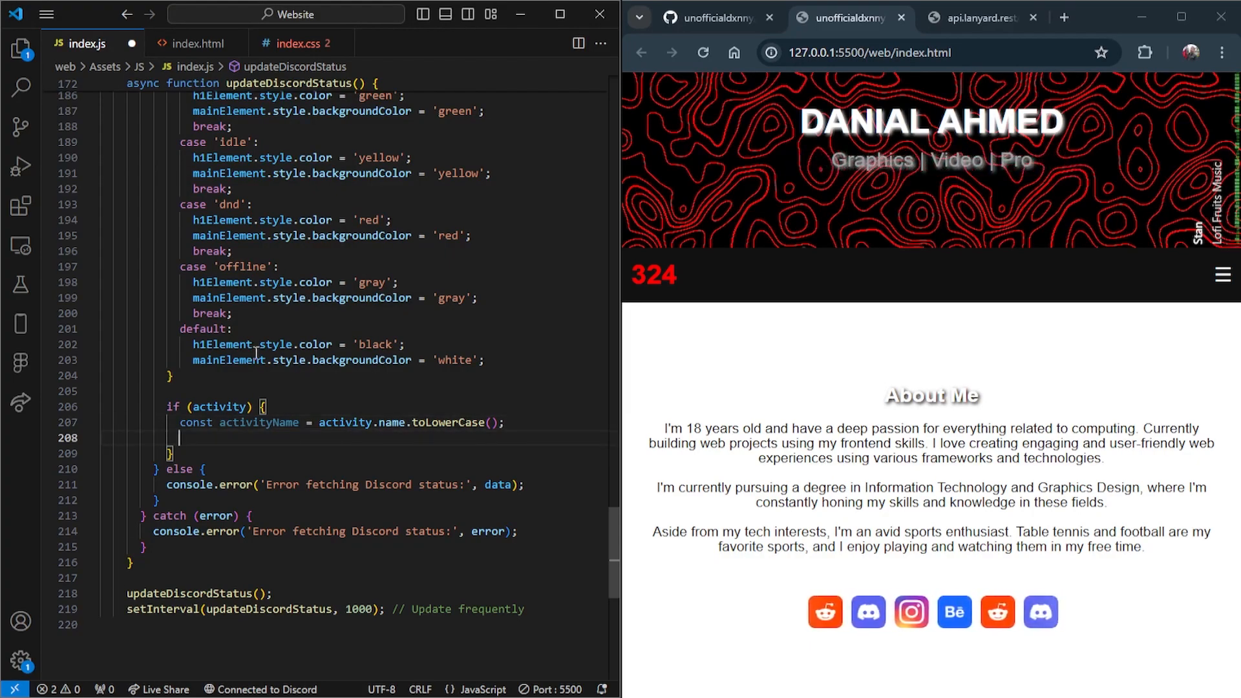
Type and then remove scratch 'Counter Strike Global' lines below activityName
{"action": "type", "text": "Counter Strike G"}
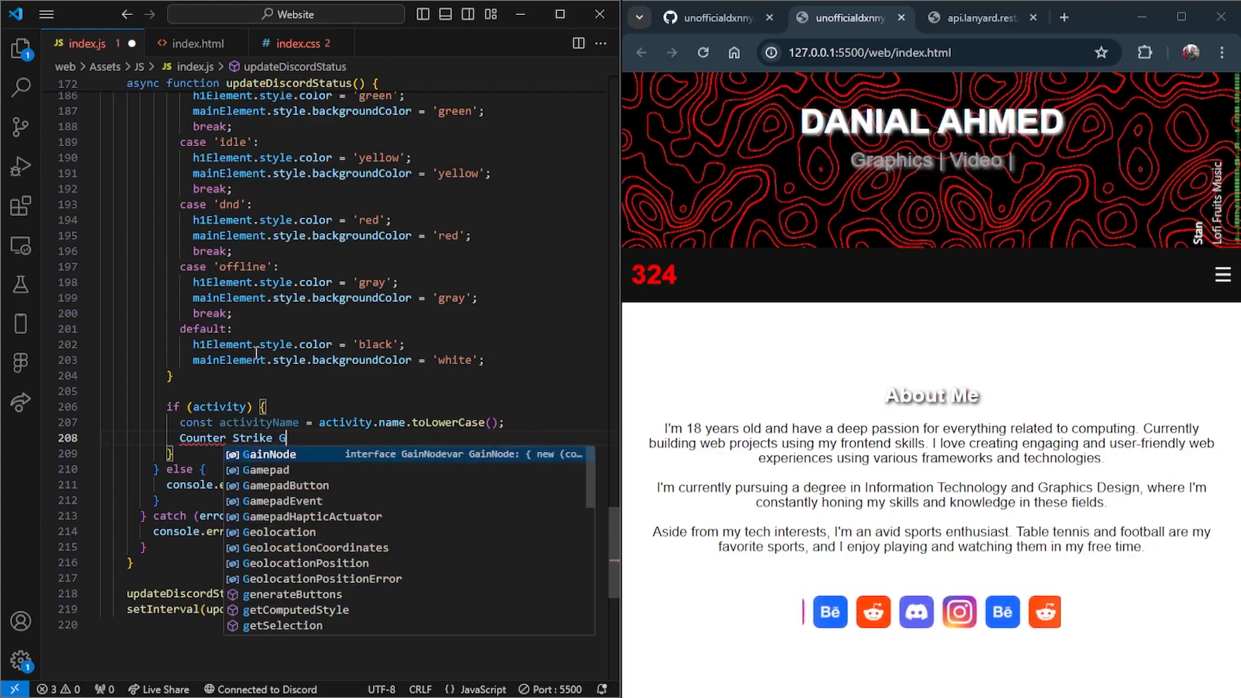
{"action": "type", "text": "lobal"}
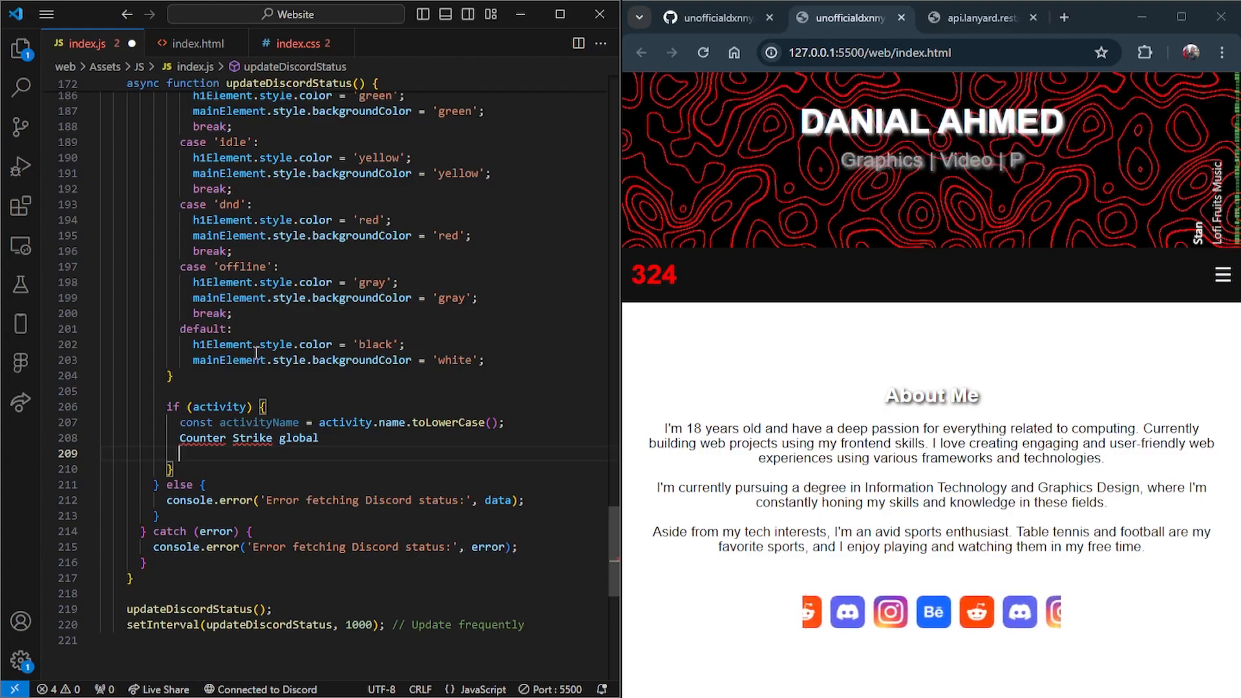
{"action": "type", "text": "counter strike g"}
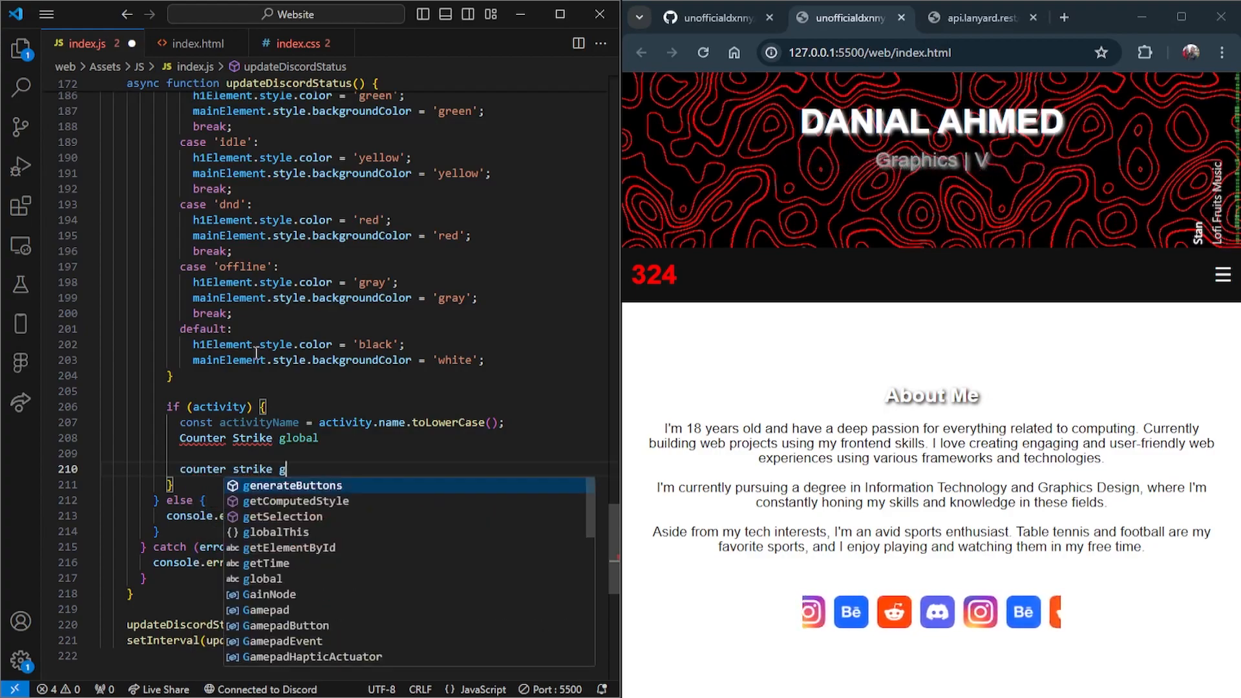
{"action": "type", "text": "lobal"}
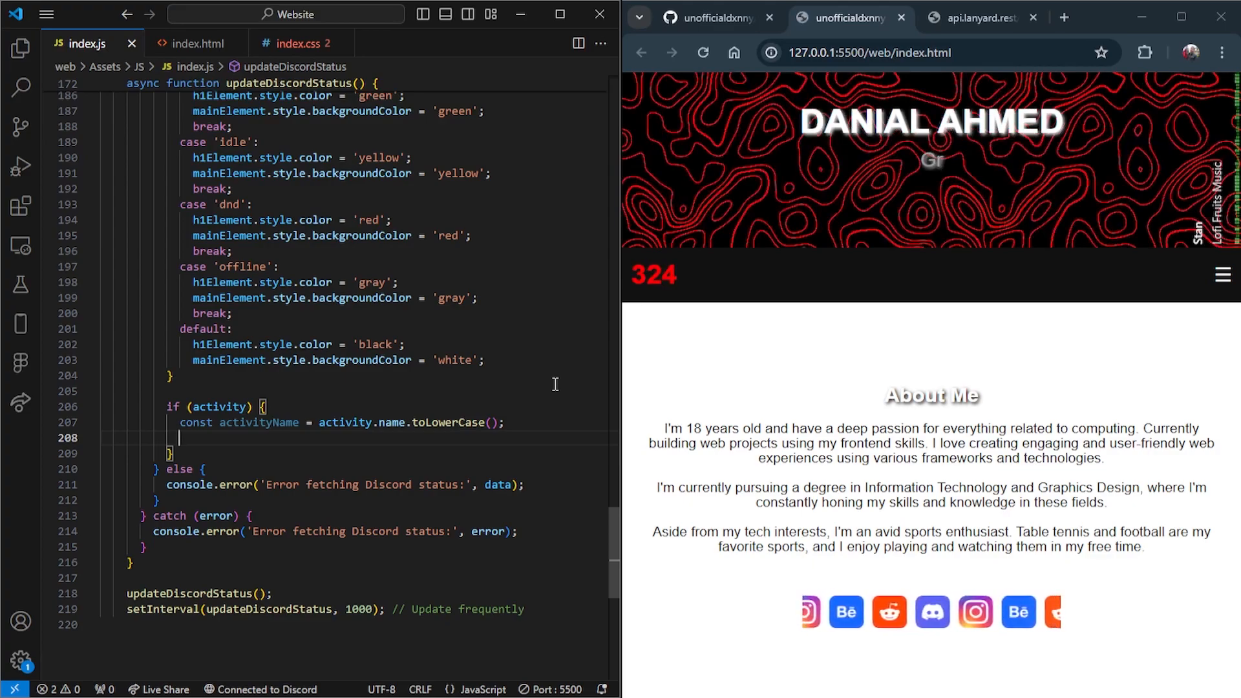
Declare const backgroundImageMap = { 'visual studio code': '' } in index.js
{"action": "type", "text": "const"}
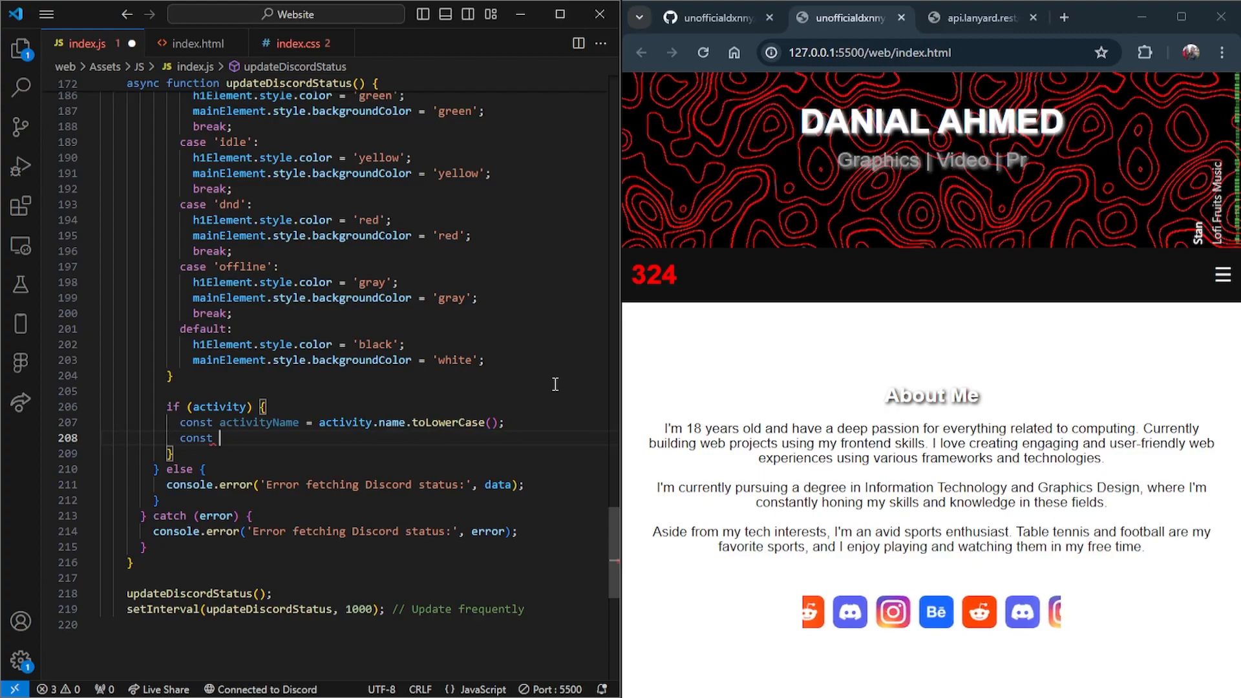
{"action": "type", "text": "background1"}
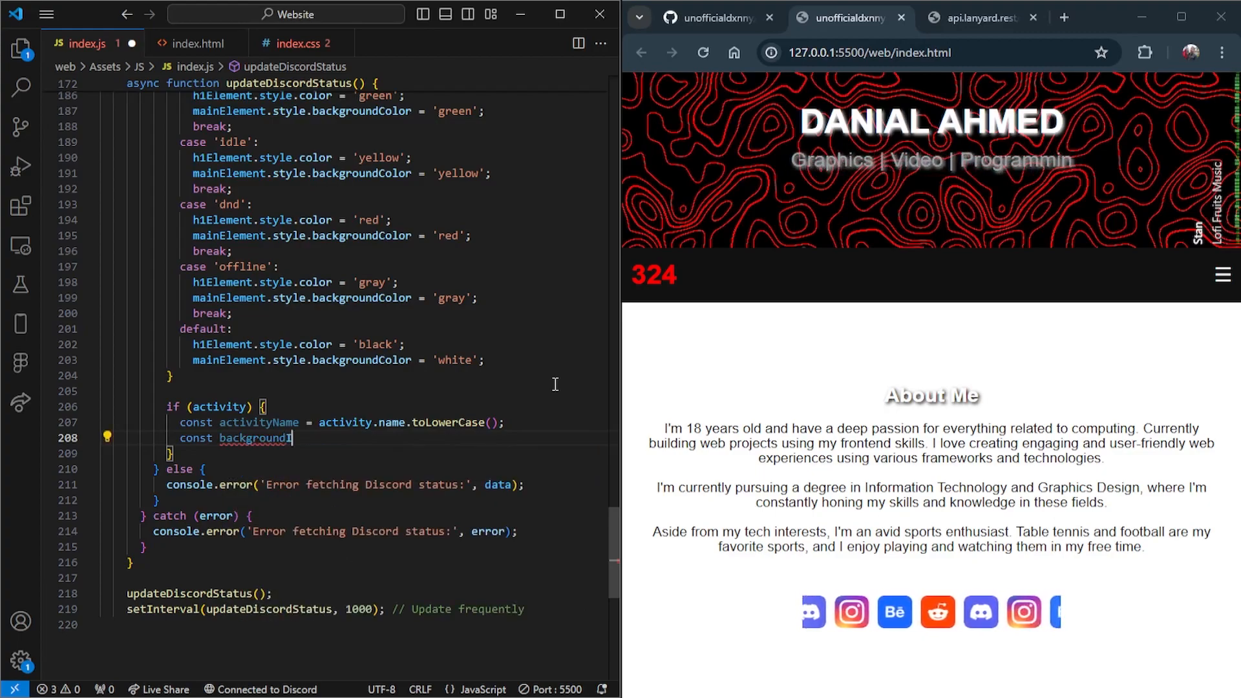
{"action": "type", "text": "ImageMap"}
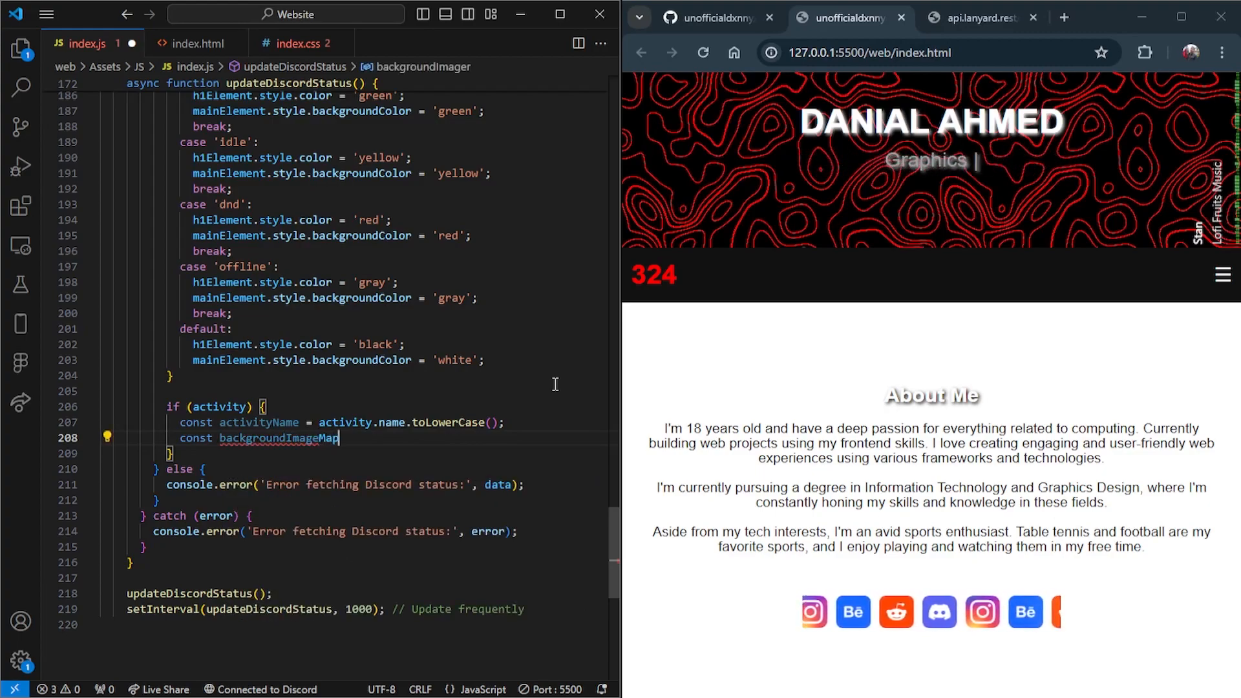
{"action": "type", "text": "= {"}
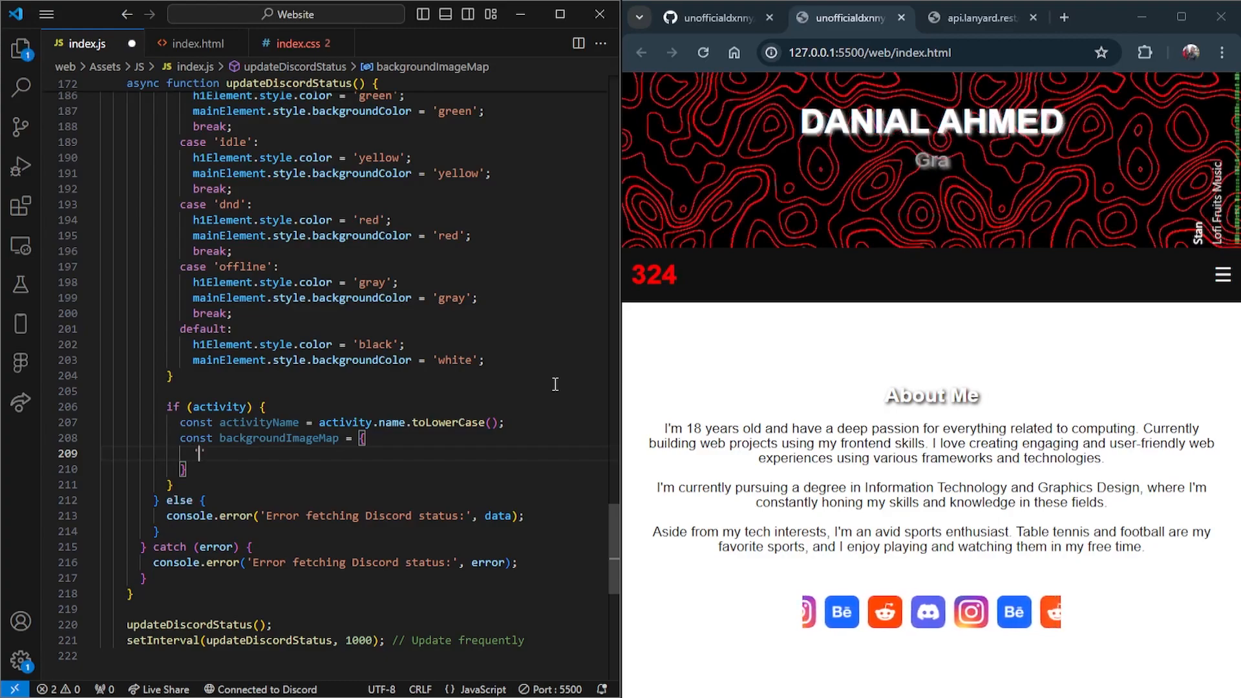
{"action": "type", "text": "'visual s'"}
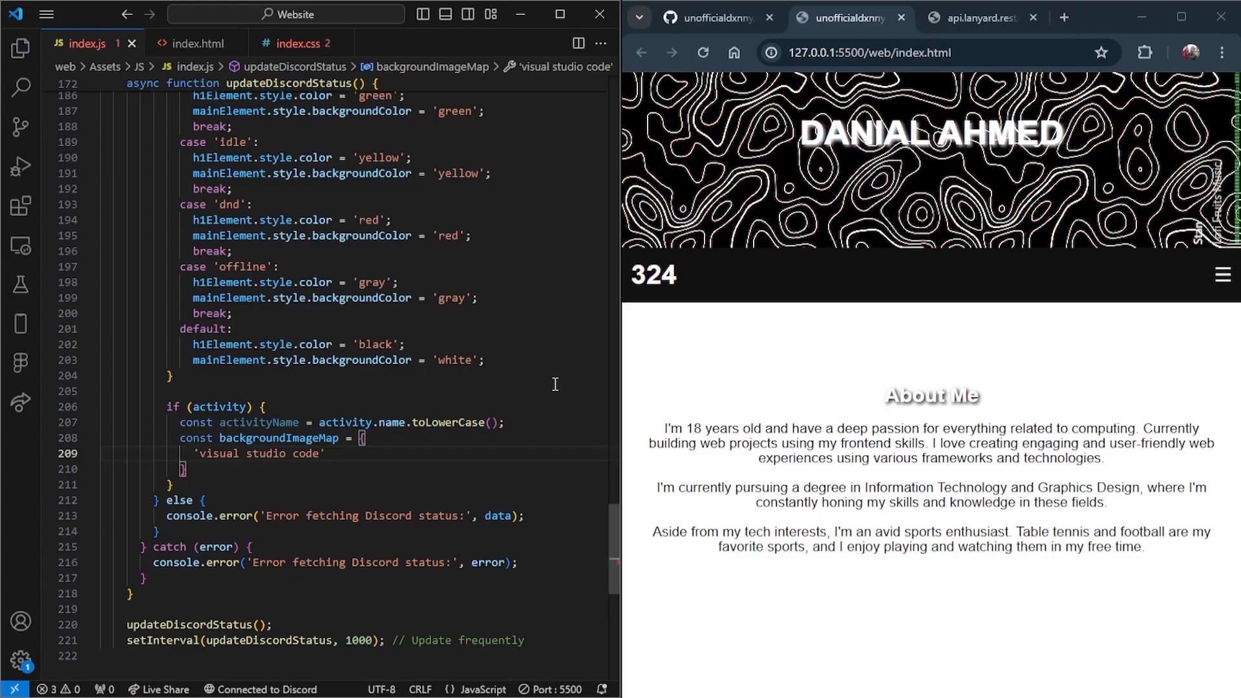
{"action": "type", "text": ":"}
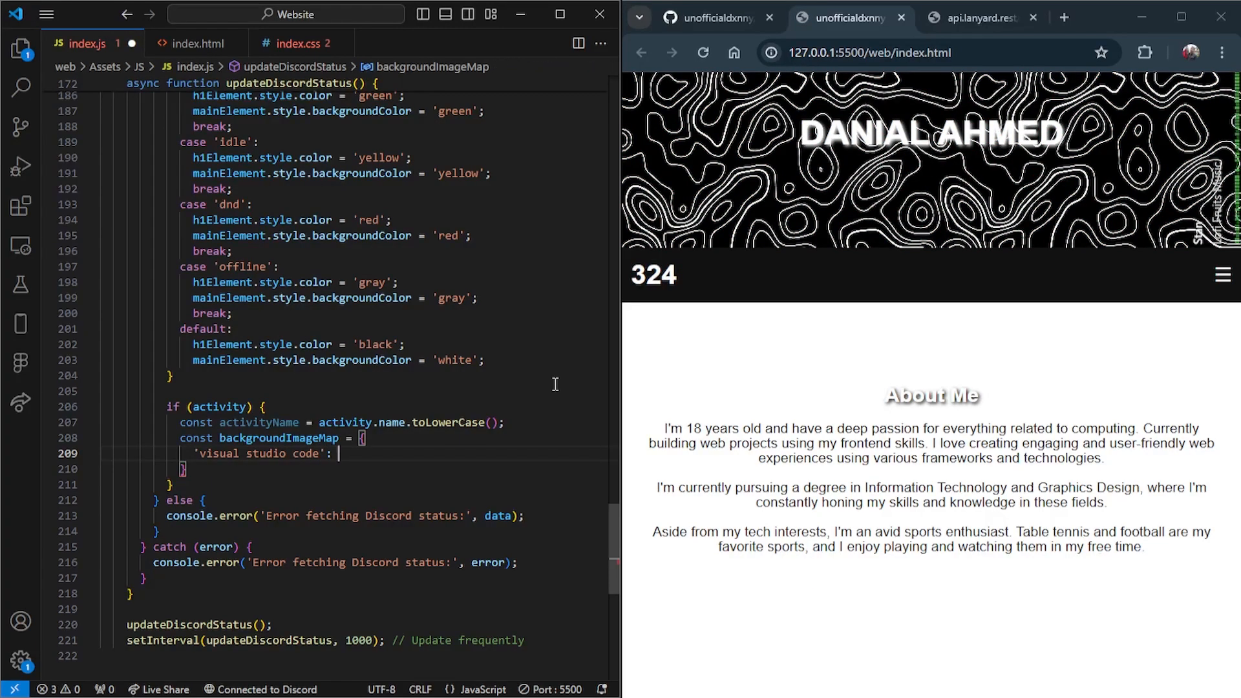
Search Google Images for the Visual Studio Code logo and preview a result
{"action": "left_click", "coordinate": [981, 17]}
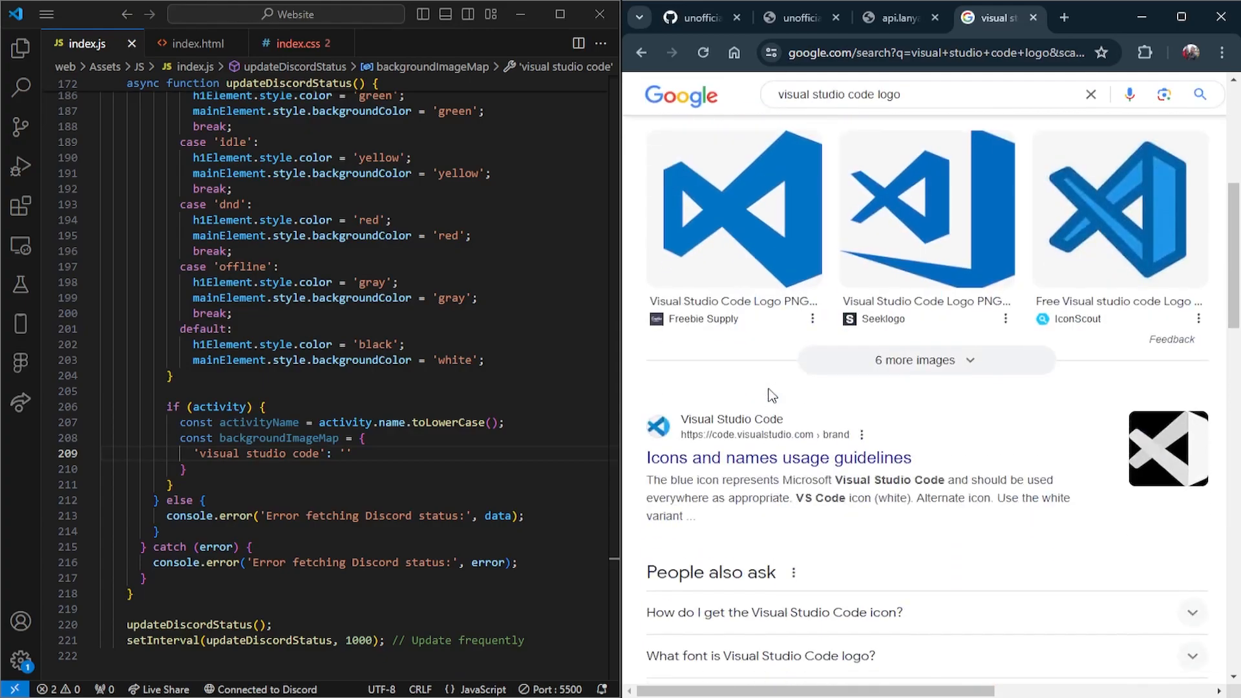
{"action": "left_click", "coordinate": [734, 209]}
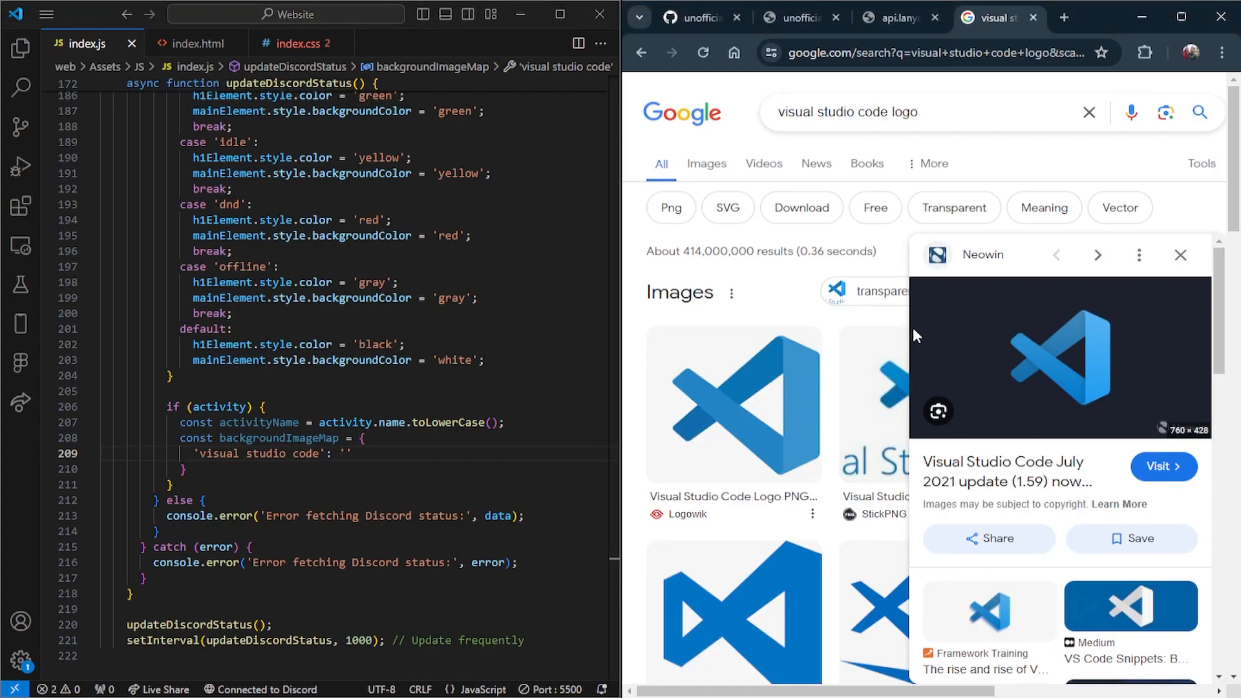
{"action": "left_click", "coordinate": [344, 454]}
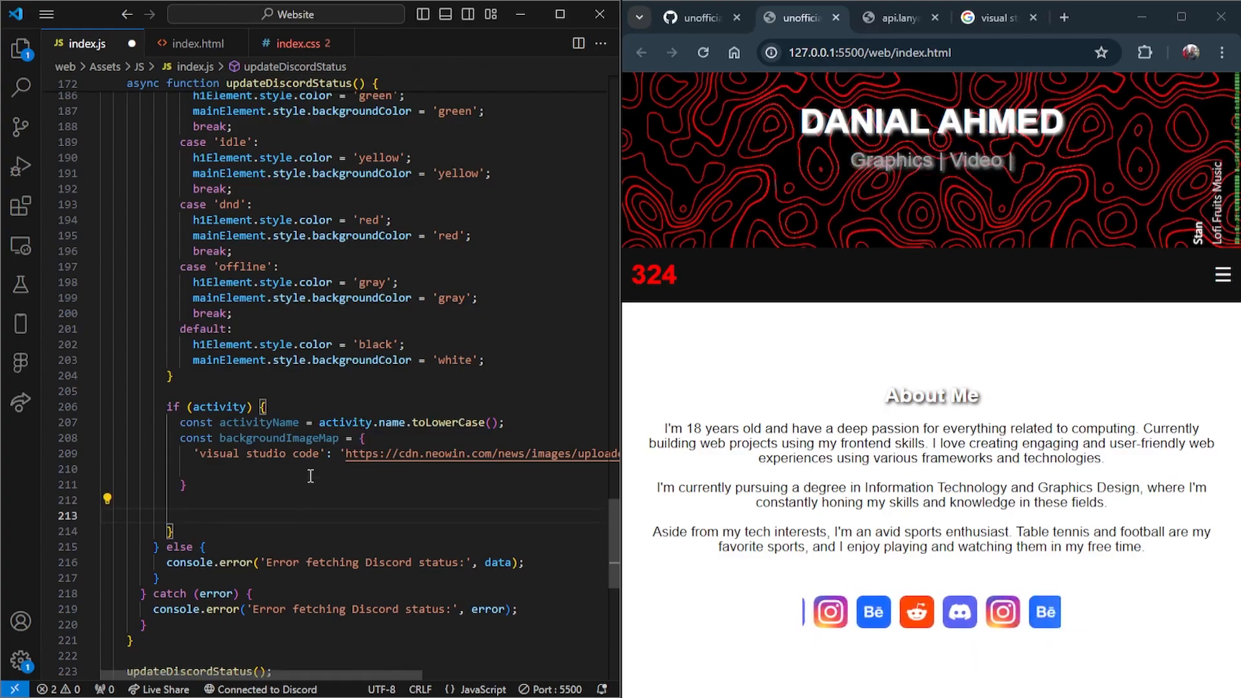
Add const newBackgroundImage = backgroundImageMap[activityName]; and begin an if (newBackgroundImage) check
{"action": "type", "text": "const newBa"}
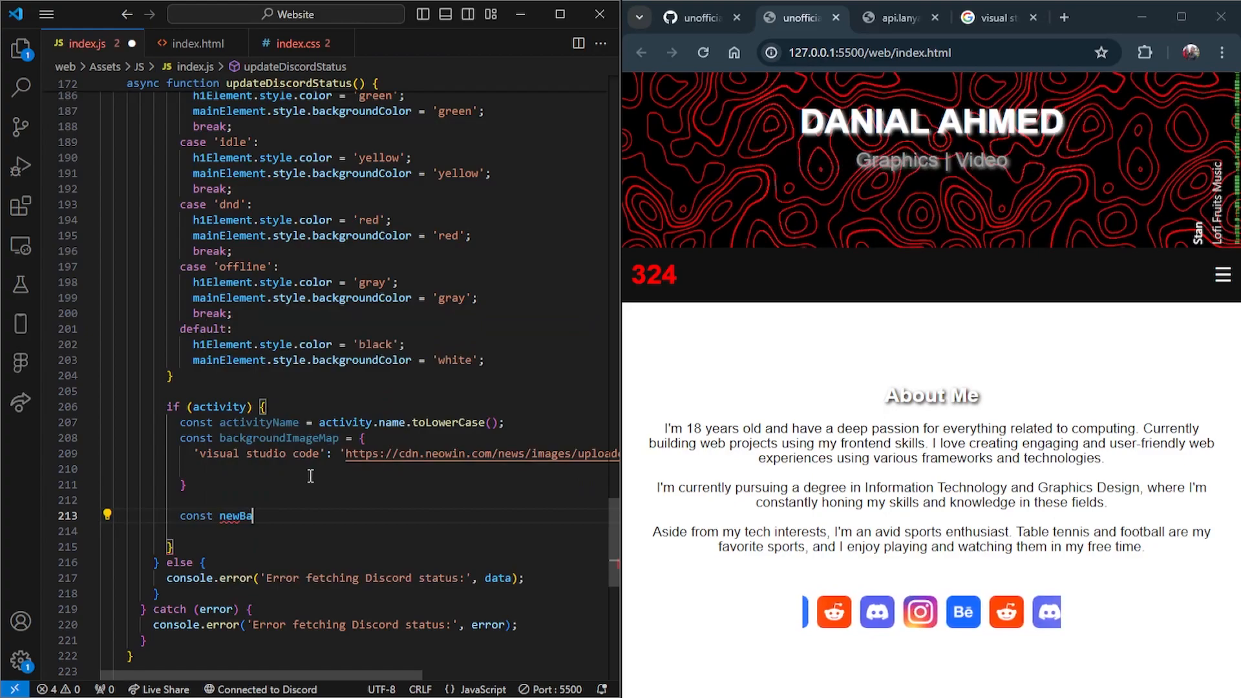
{"action": "type", "text": "ck"}
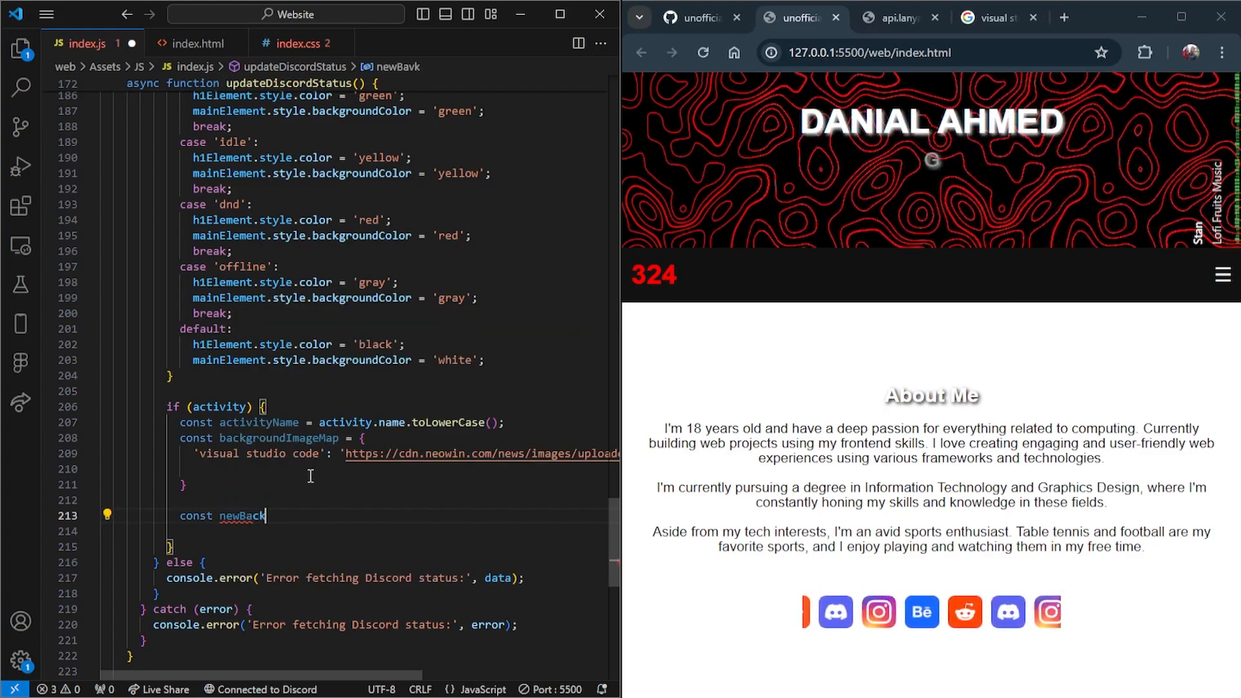
{"action": "type", "text": "groundImage"}
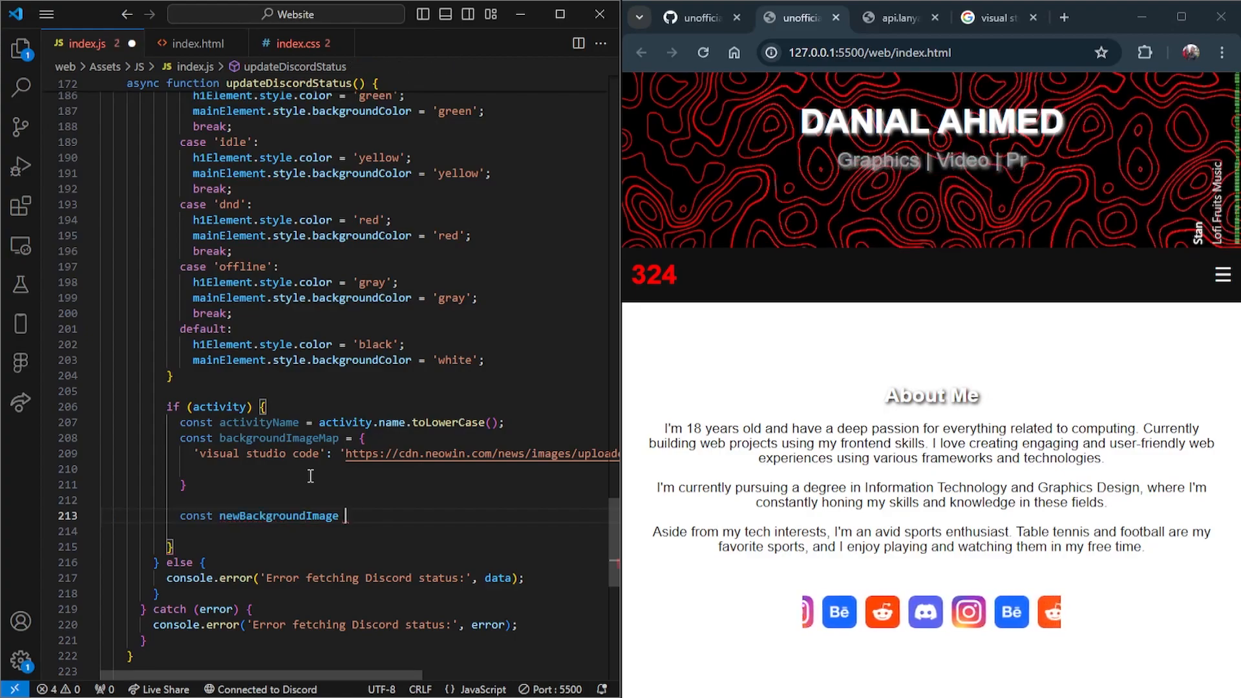
{"action": "type", "text": "back"}
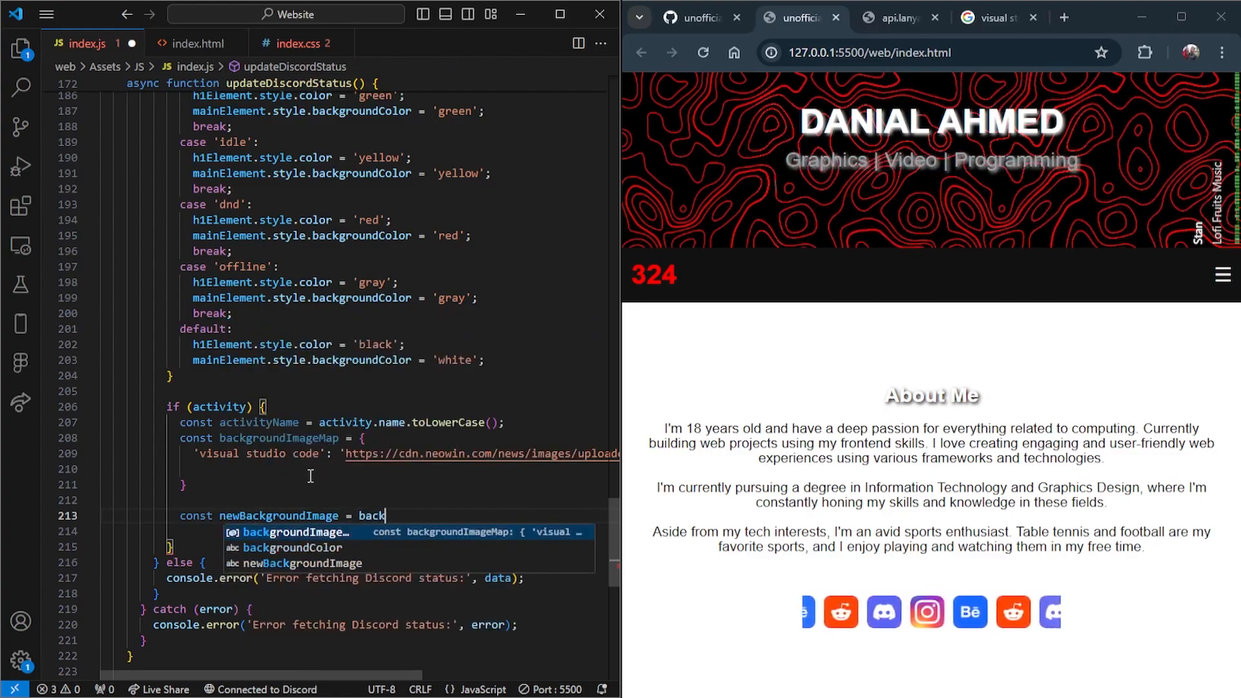
{"action": "type", "text": "groundImageMap[activityName];"}
{"action": "left_click", "coordinate": [353, 531]}
{"action": "type", "text": "if"}
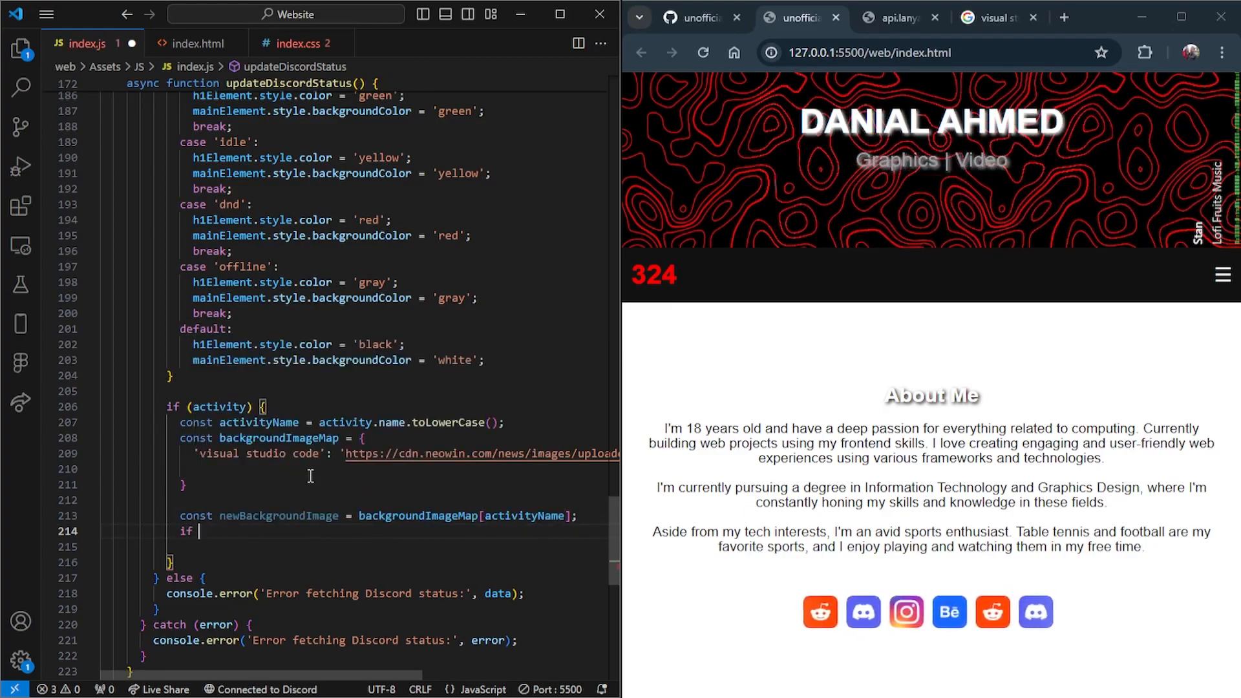
{"action": "type", "text": "newB)"}
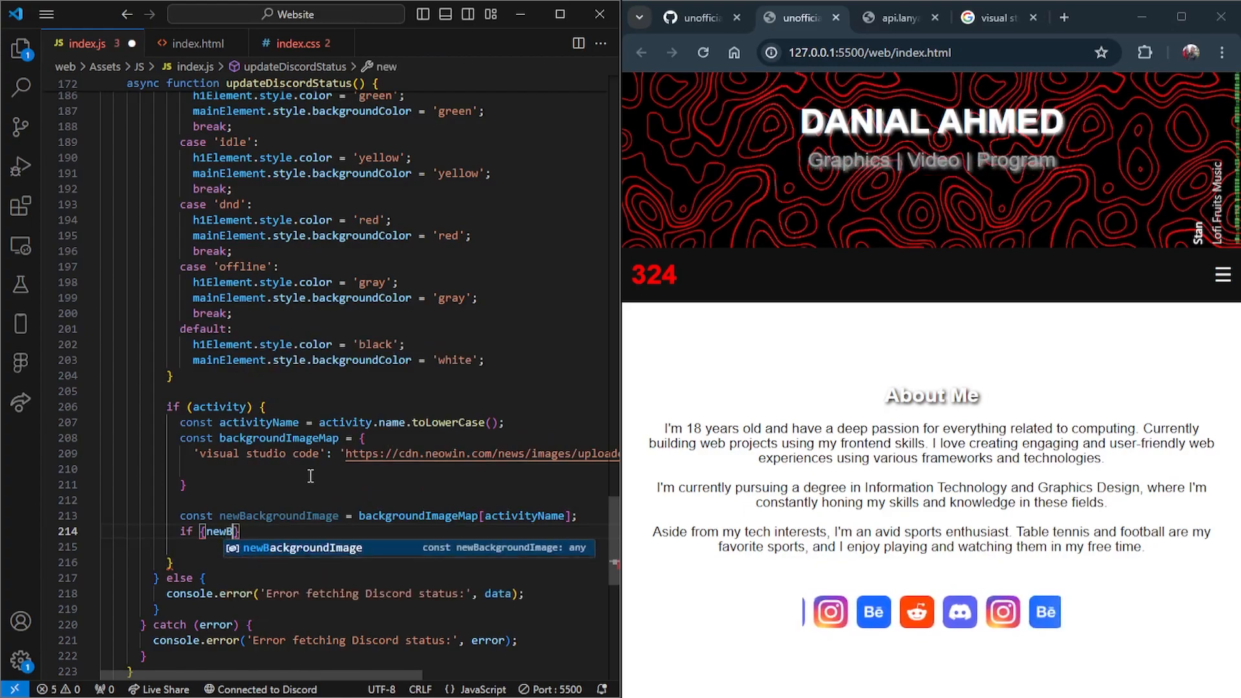
{"action": "type", "text": "av"}
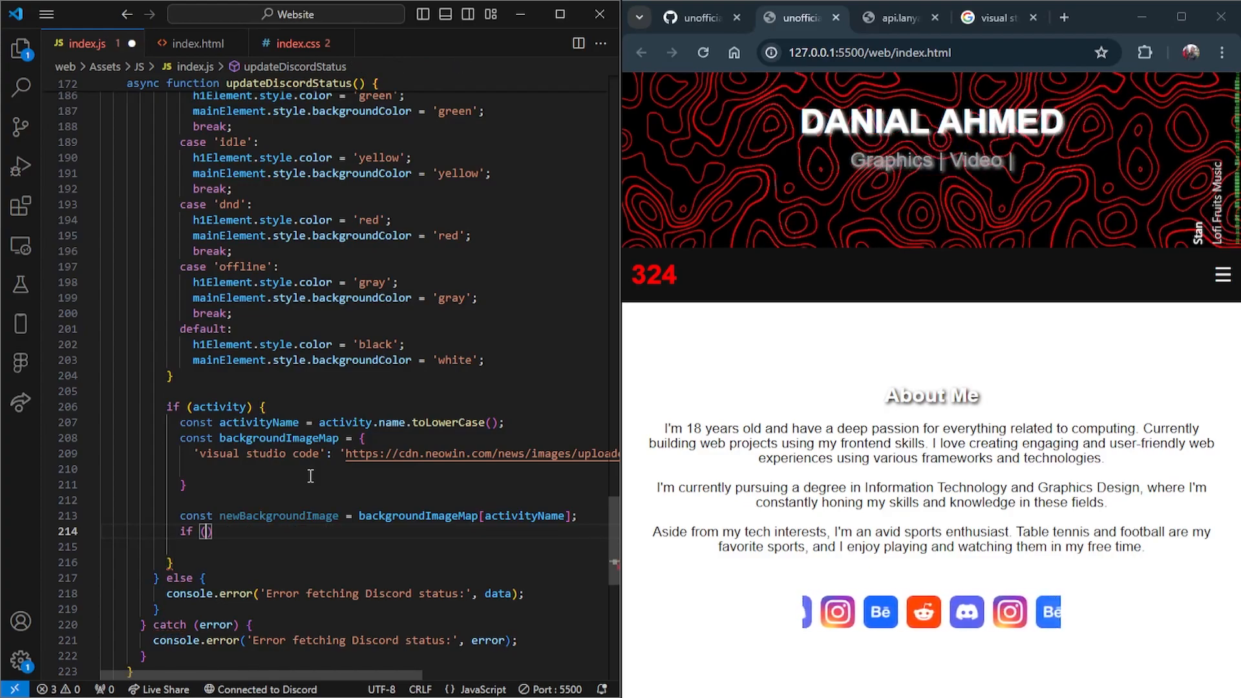
{"action": "type", "text": "newBackgroundImage"}
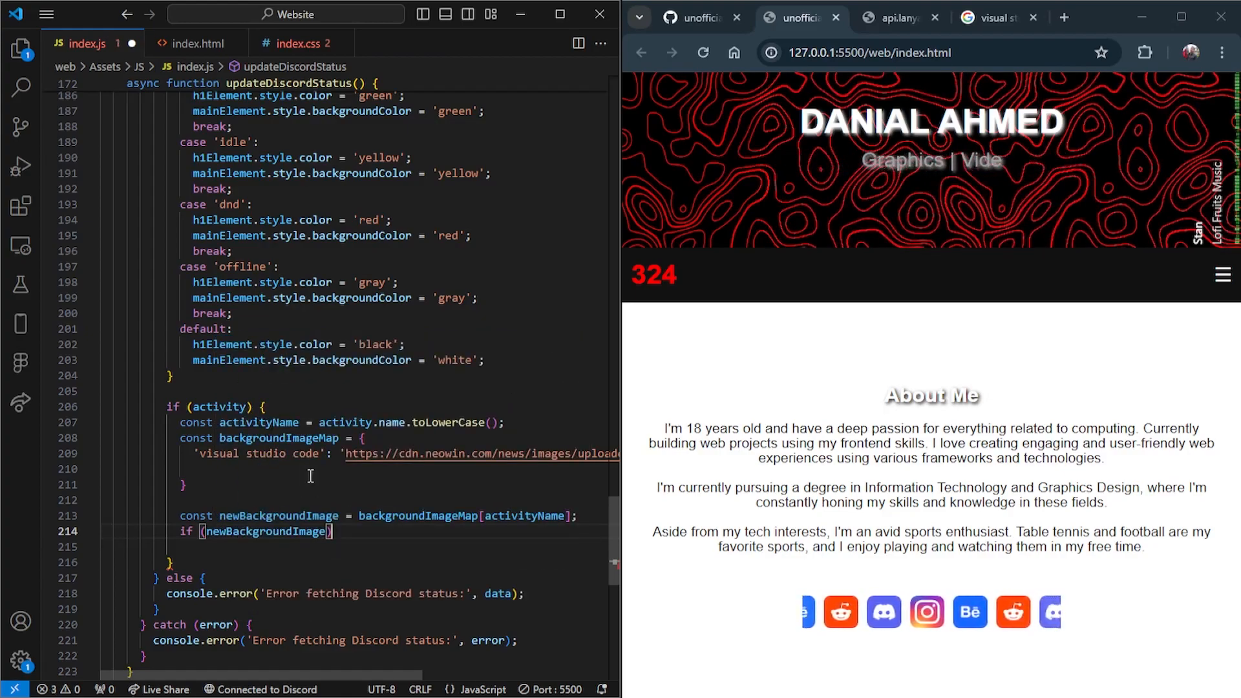
Inside the if block, set mainElement.style.backgroundImage to a `url(${})` template string
{"action": "key", "text": "enter"}
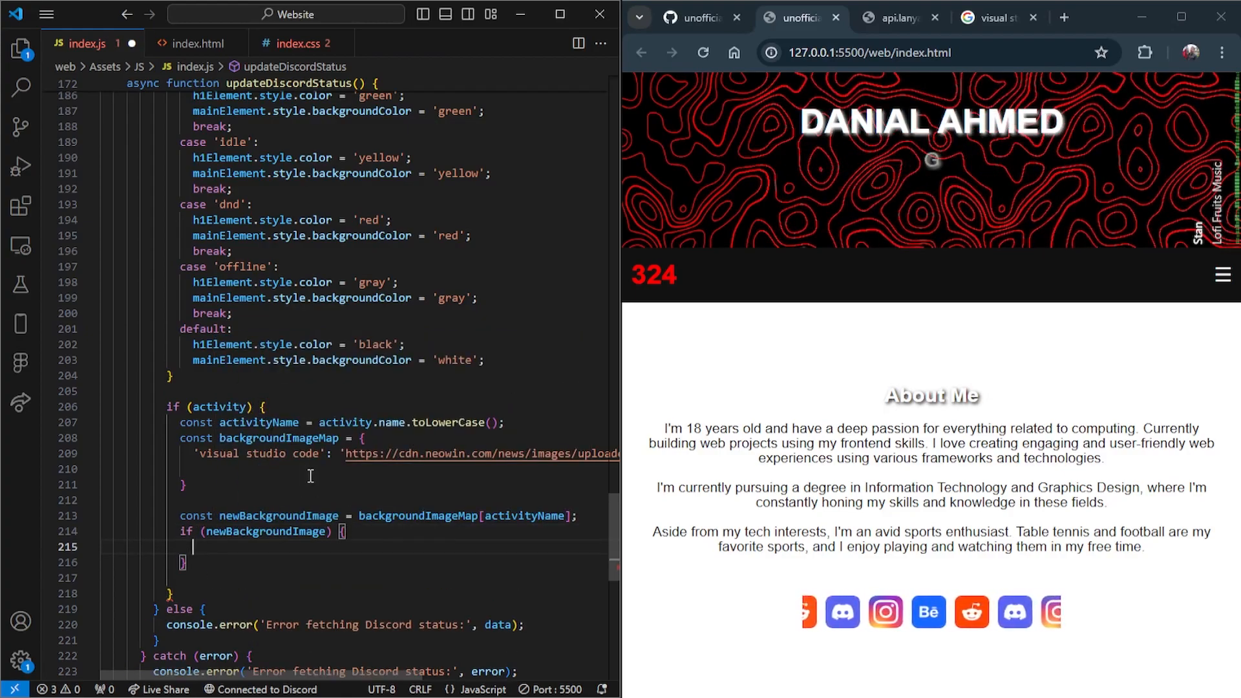
{"action": "type", "text": "mainElement.style.back"}
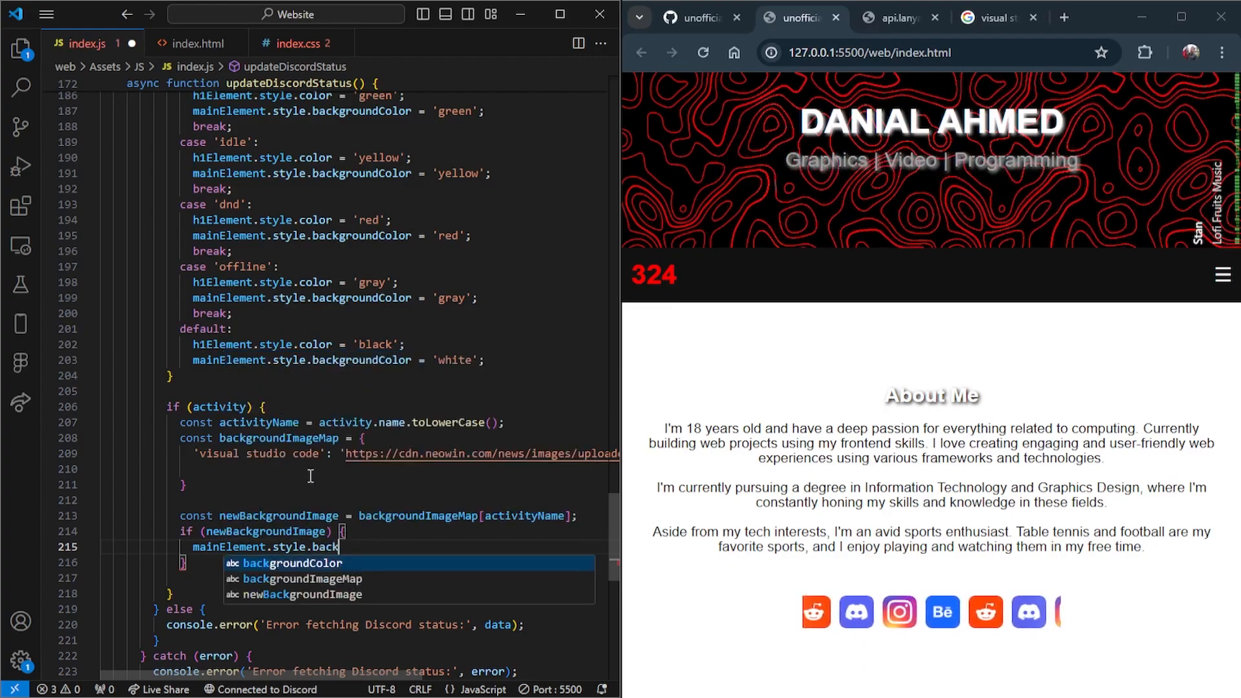
{"action": "type", "text": "groundImageMap"}
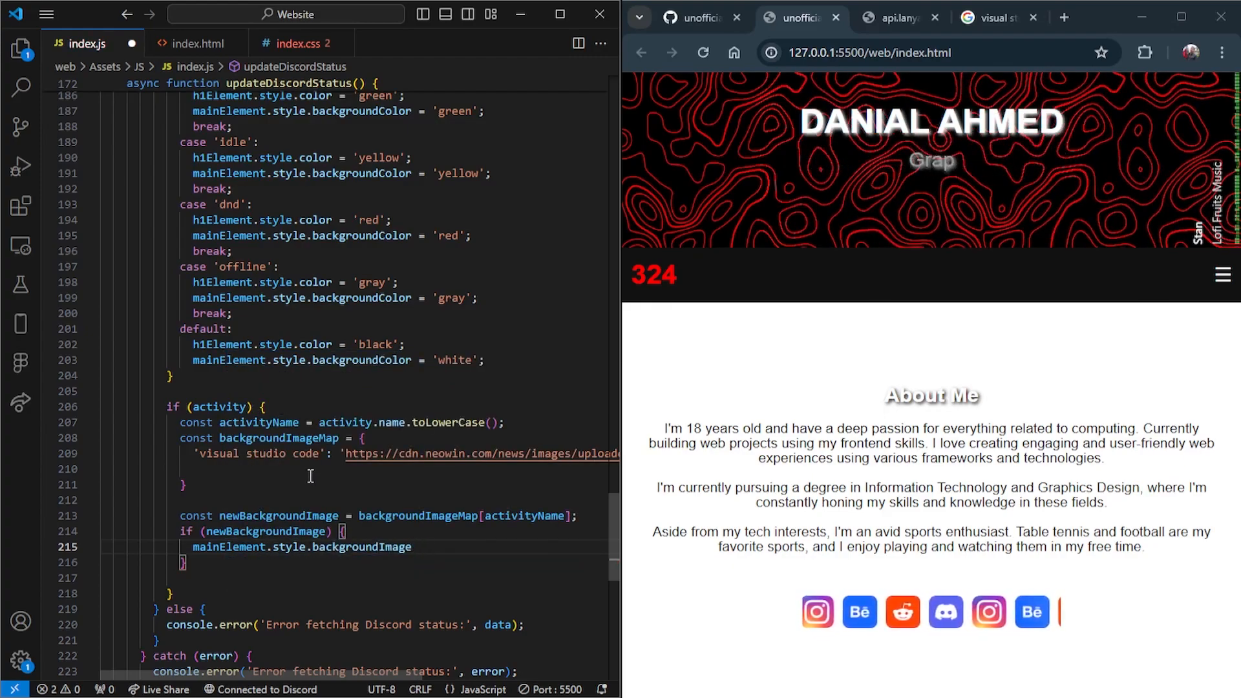
{"action": "type", "text": "="}
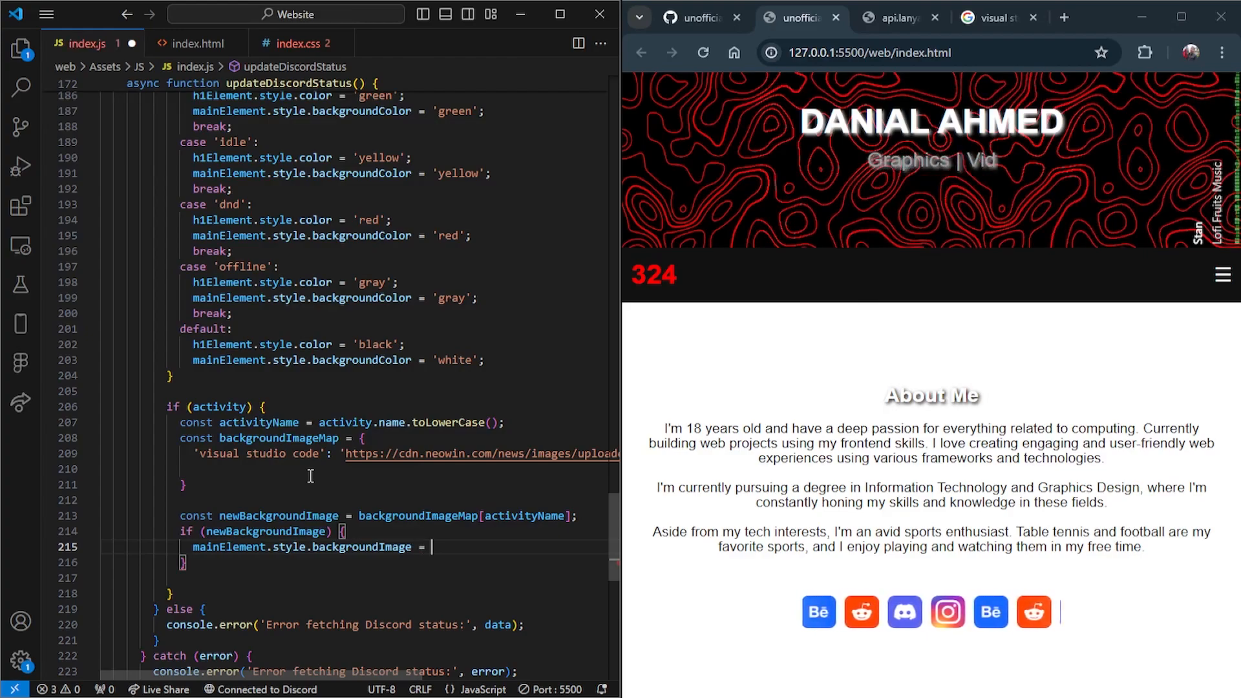
{"action": "type", "text": "url"}
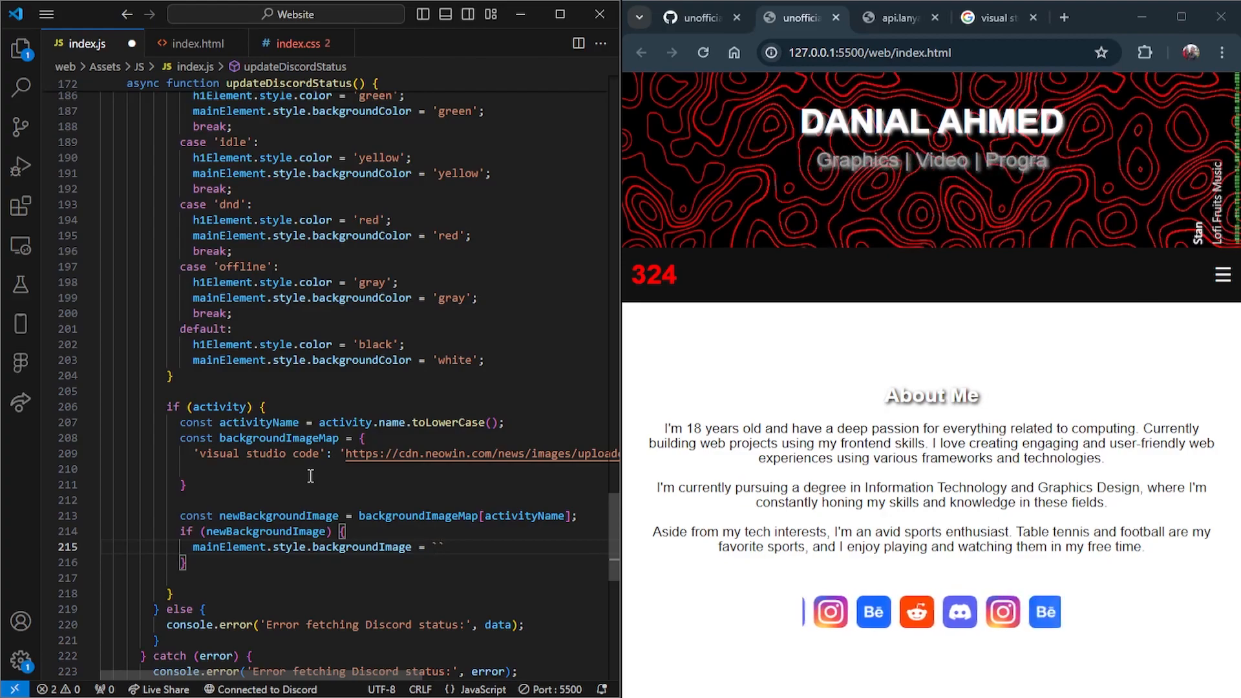
{"action": "type", "text": "url(${"}
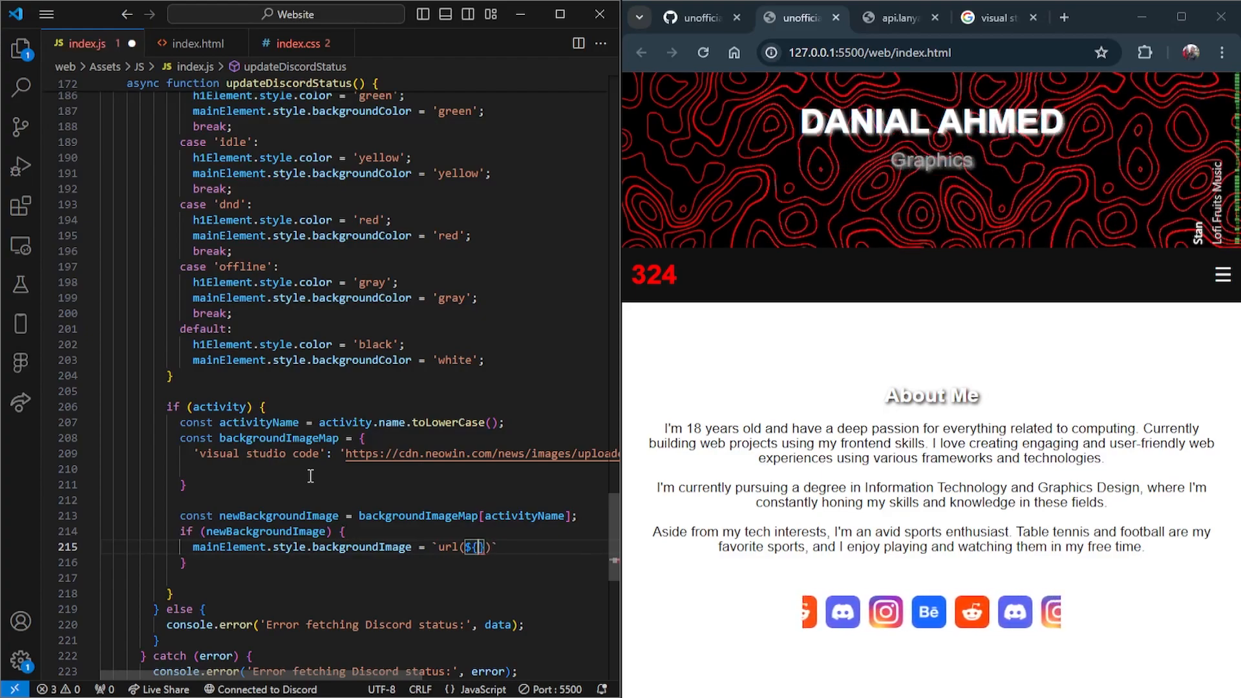
Interpolate newBackgroundImage inside url() and comment out the 'visual studio code' map entry
{"action": "type", "text": "newBackgroundImage"}
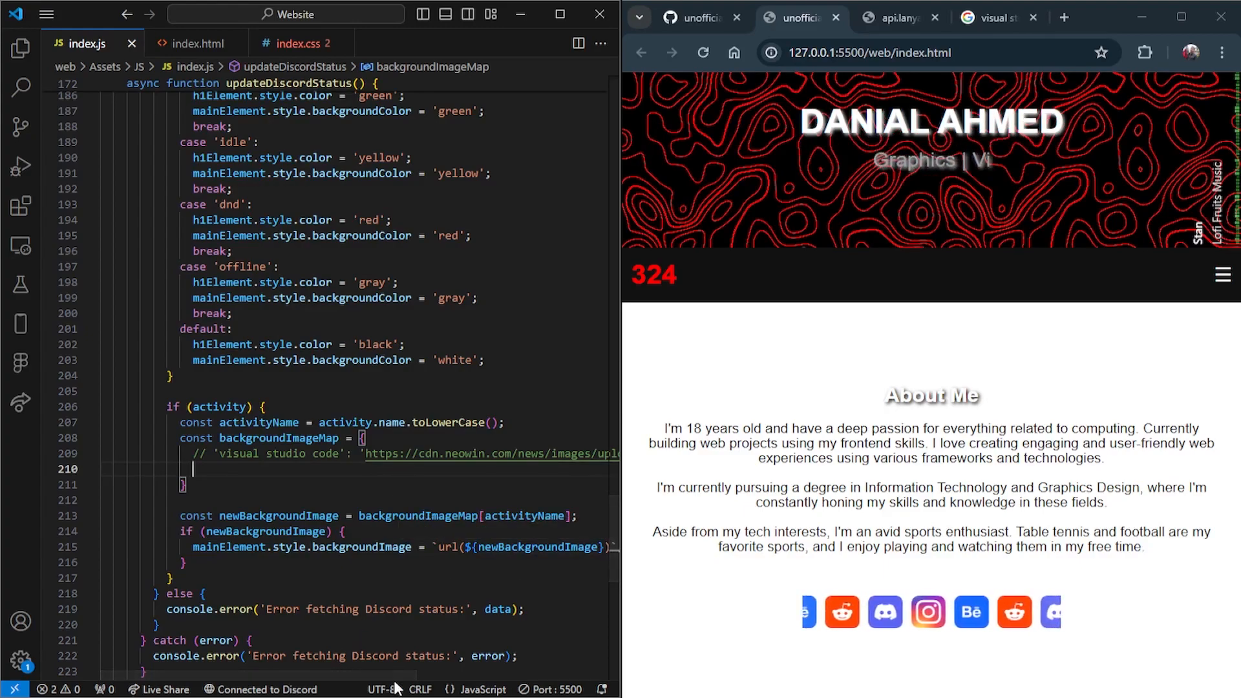
Copy the Counter-Strike 2 name from the pretty-printed Lanyard JSON and add a lowercase 'counter-strike 2' map key
{"action": "left_click", "coordinate": [898, 17]}
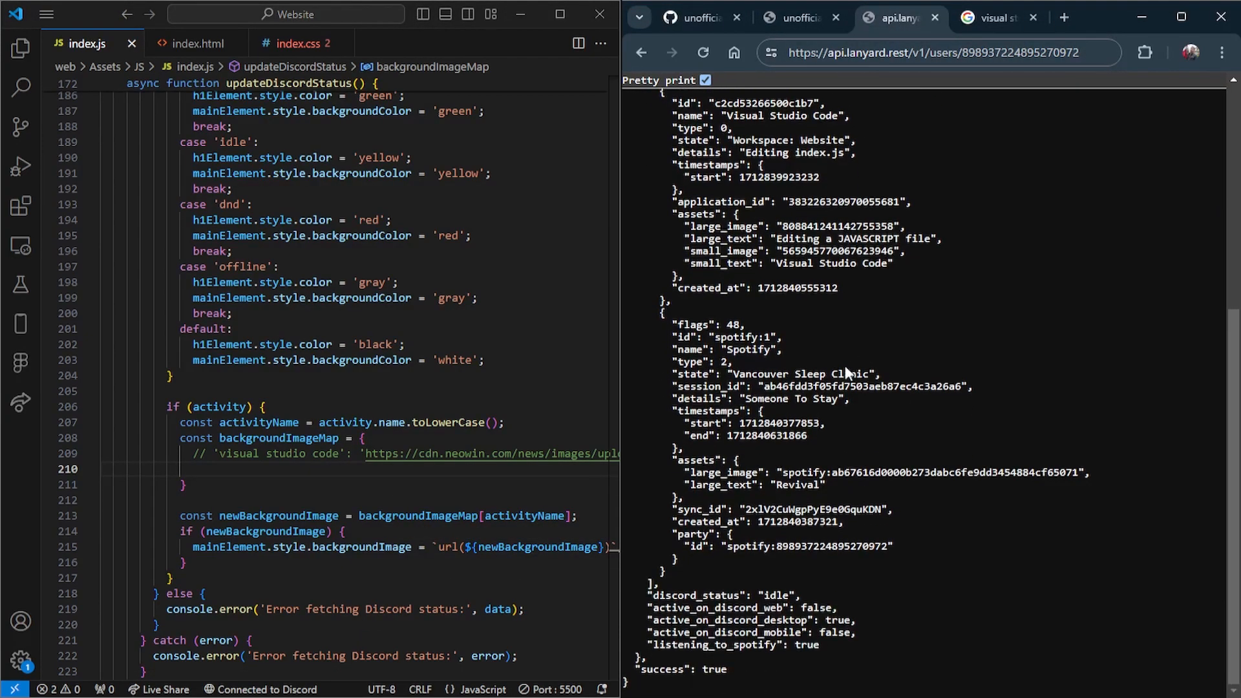
{"action": "left_click", "coordinate": [705, 80]}
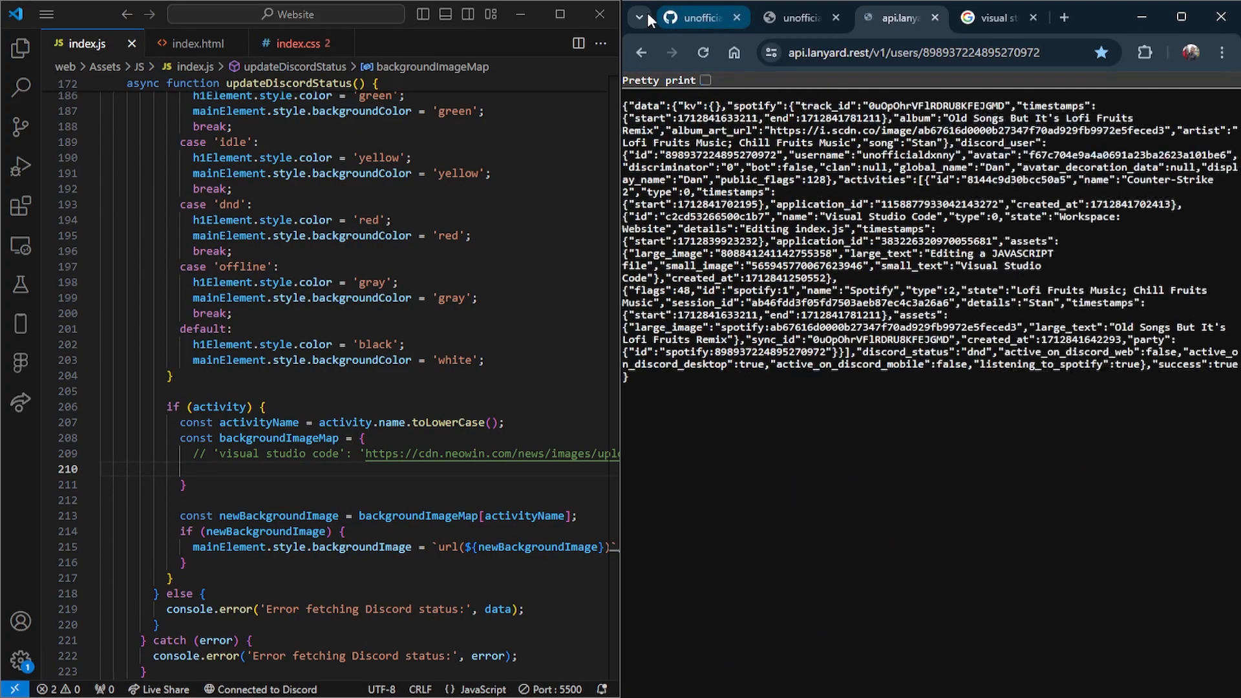
{"action": "left_click", "coordinate": [707, 80]}
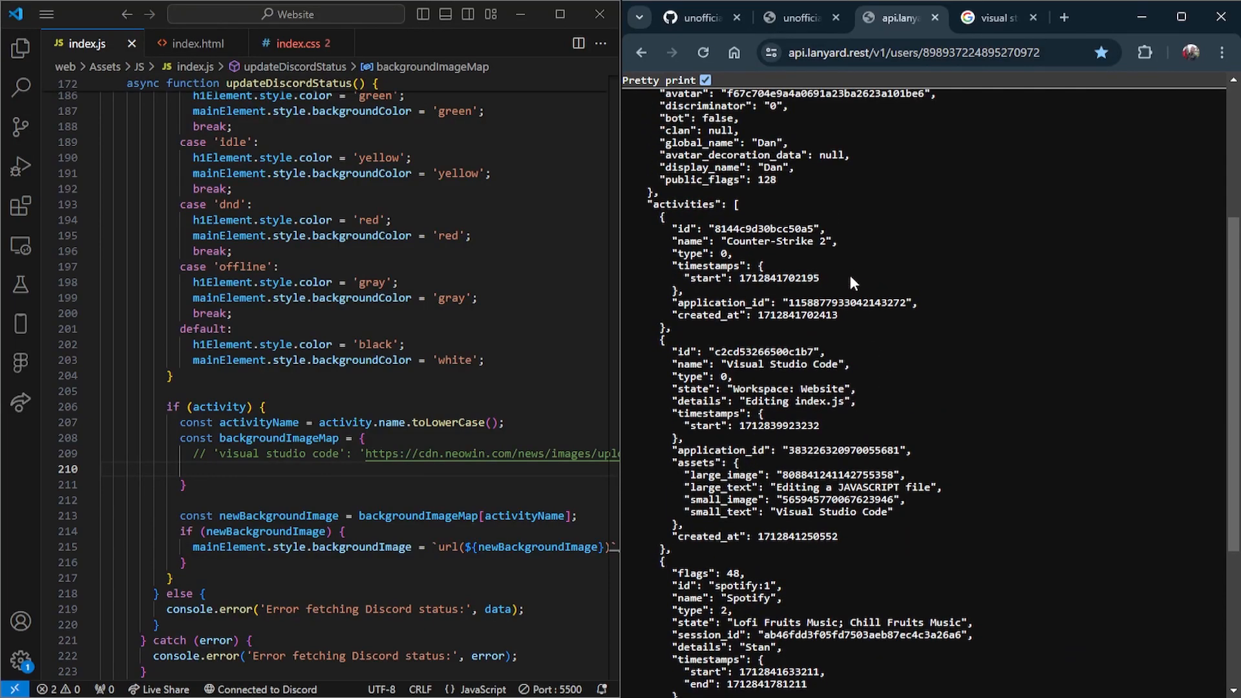
{"action": "mouse_move", "coordinate": [730, 262]}
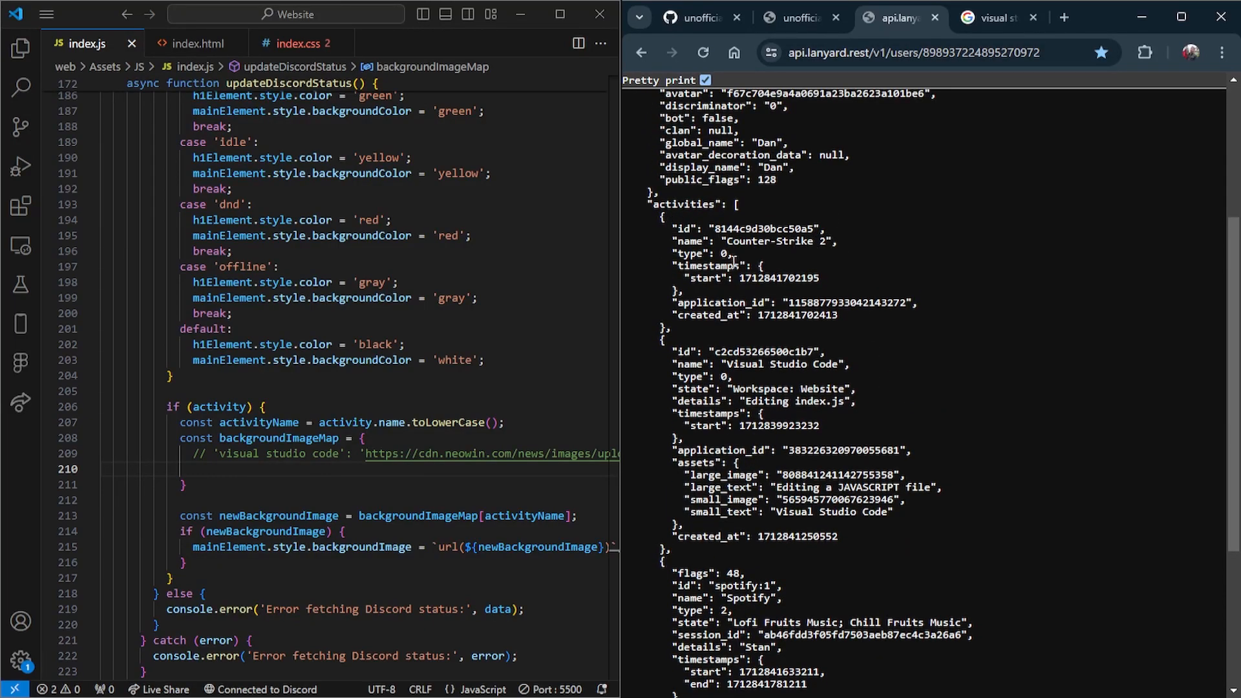
{"action": "double_click", "coordinate": [776, 241]}
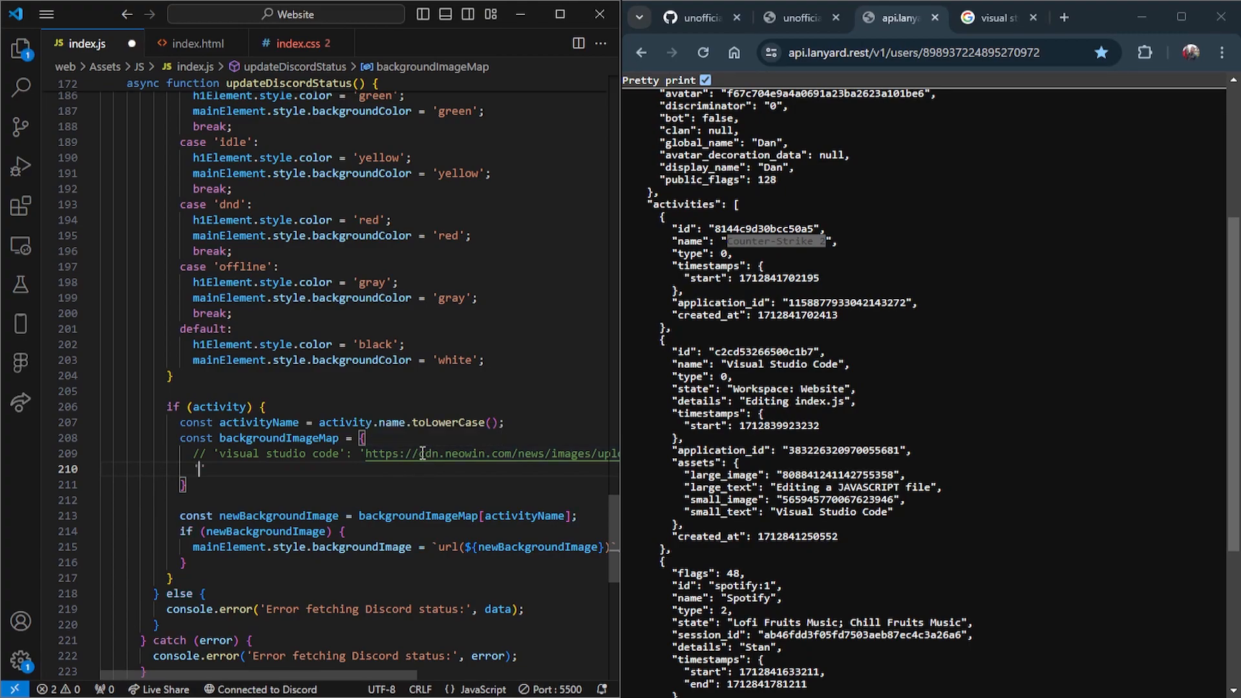
{"action": "type", "text": "'Counter-Strike 2':"}
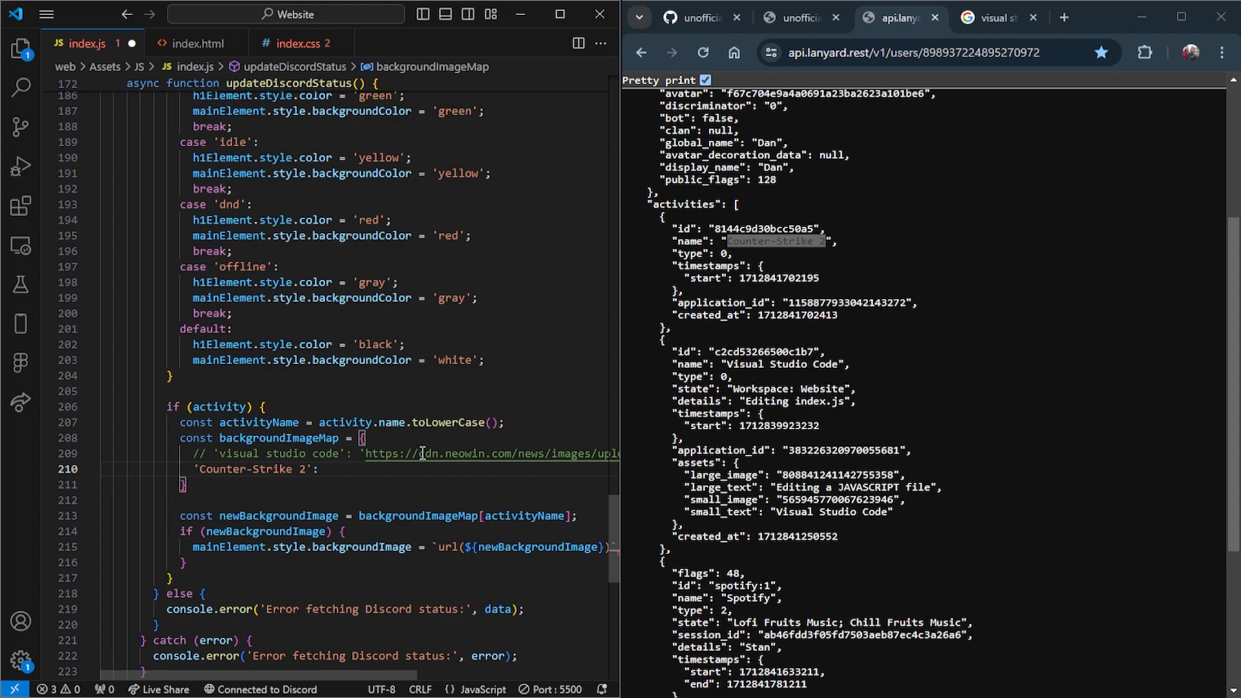
{"action": "double_click", "coordinate": [253, 468]}
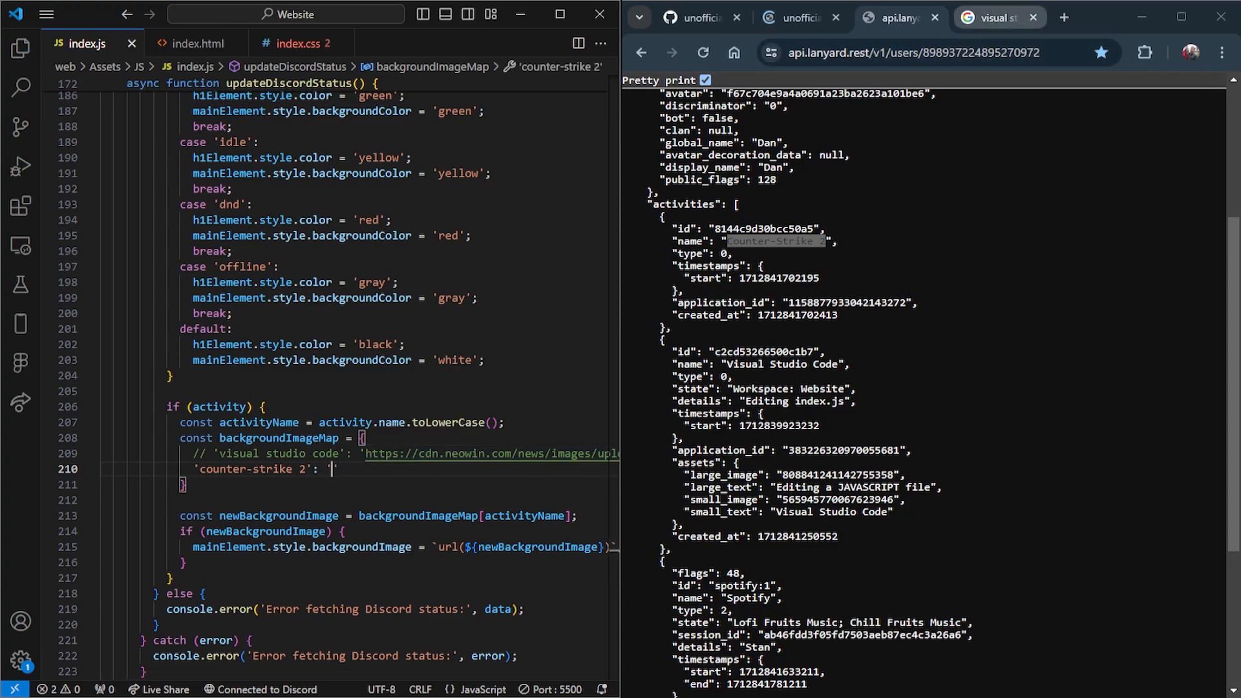
Search Google Images for the counter strike 2 logo and pick the Wikimedia result for the banner
{"action": "left_click", "coordinate": [991, 17]}
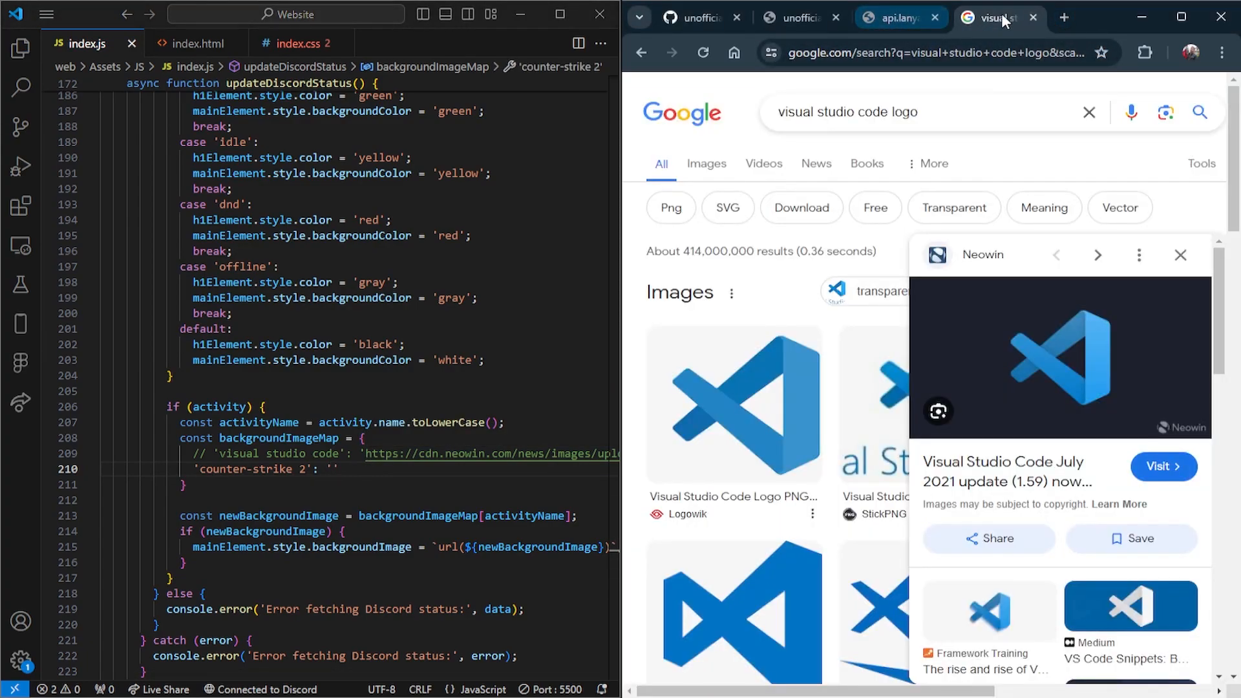
{"action": "type", "text": "counterstrike"}
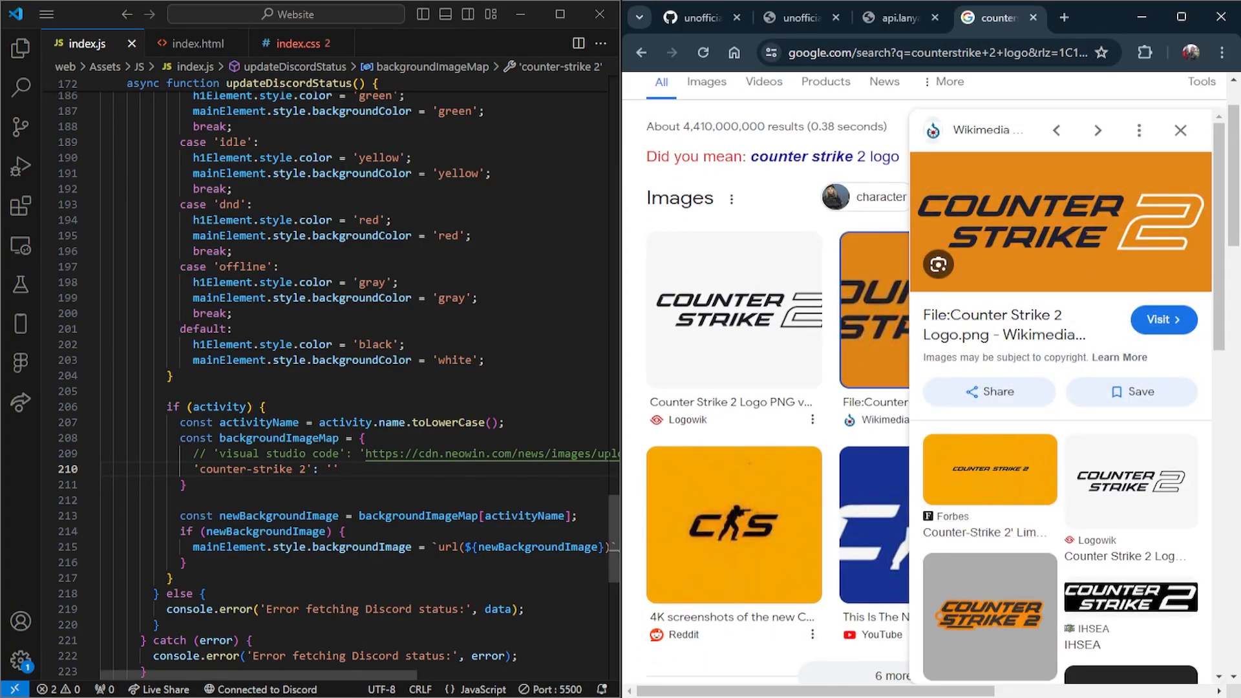
{"action": "left_click", "coordinate": [801, 17]}
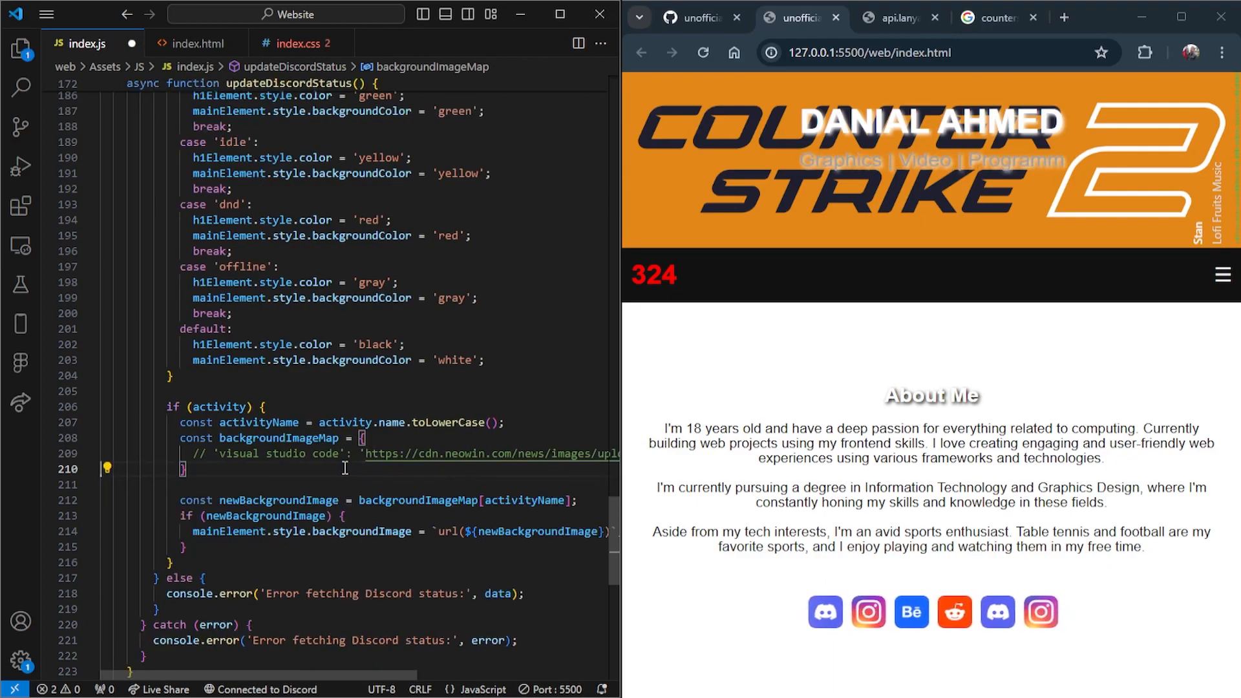
Map 'counter-strike 2' to the Wikimedia URL alongside 'visual studio code' and save index.js
{"action": "type", "text": "'Counter-Strike 2': 'https://upload.wikimedia.org/wikipedia/comm"}
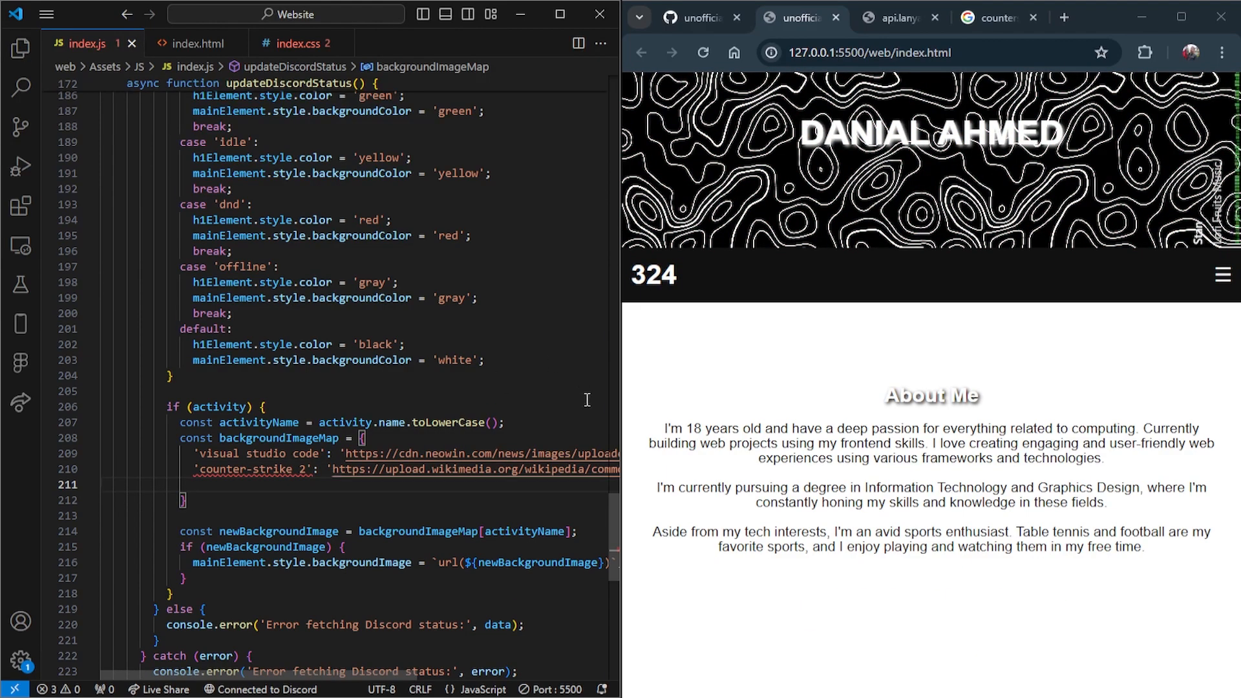
{"action": "left_click", "coordinate": [701, 52]}
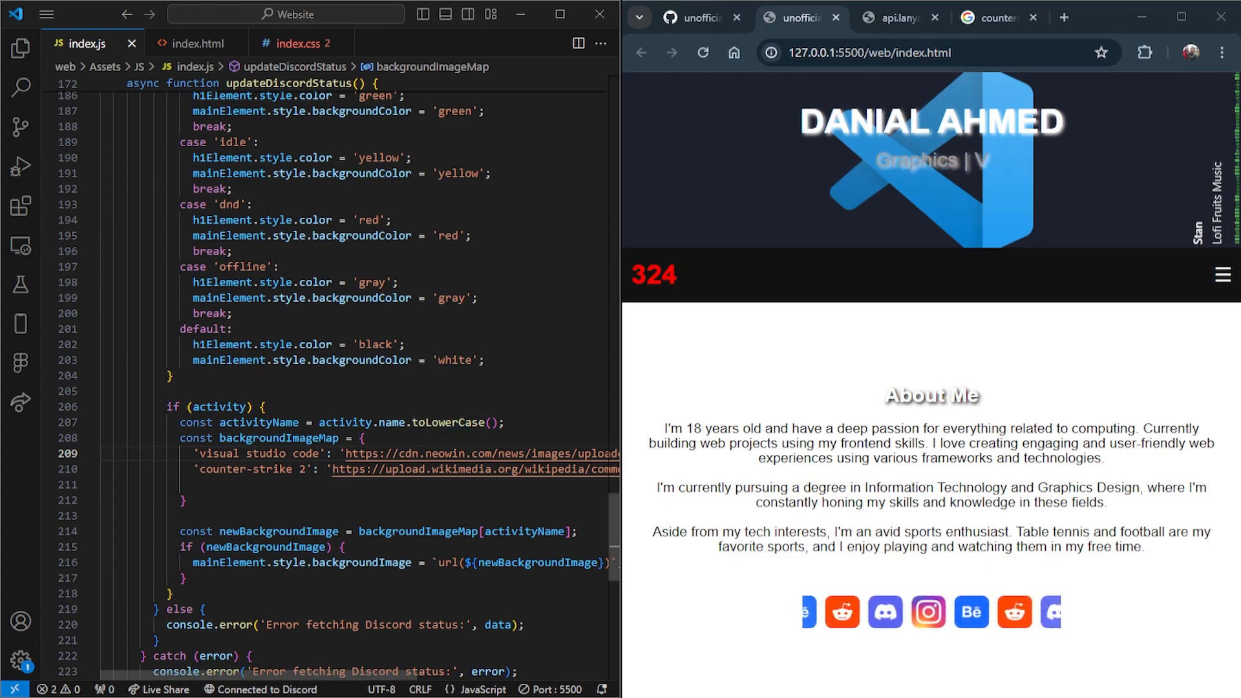
Switch from index.html to index.css and view the .main banner rule with its maincontent styles
{"action": "scroll", "scroll_direction": "down", "scroll_amount": 3}
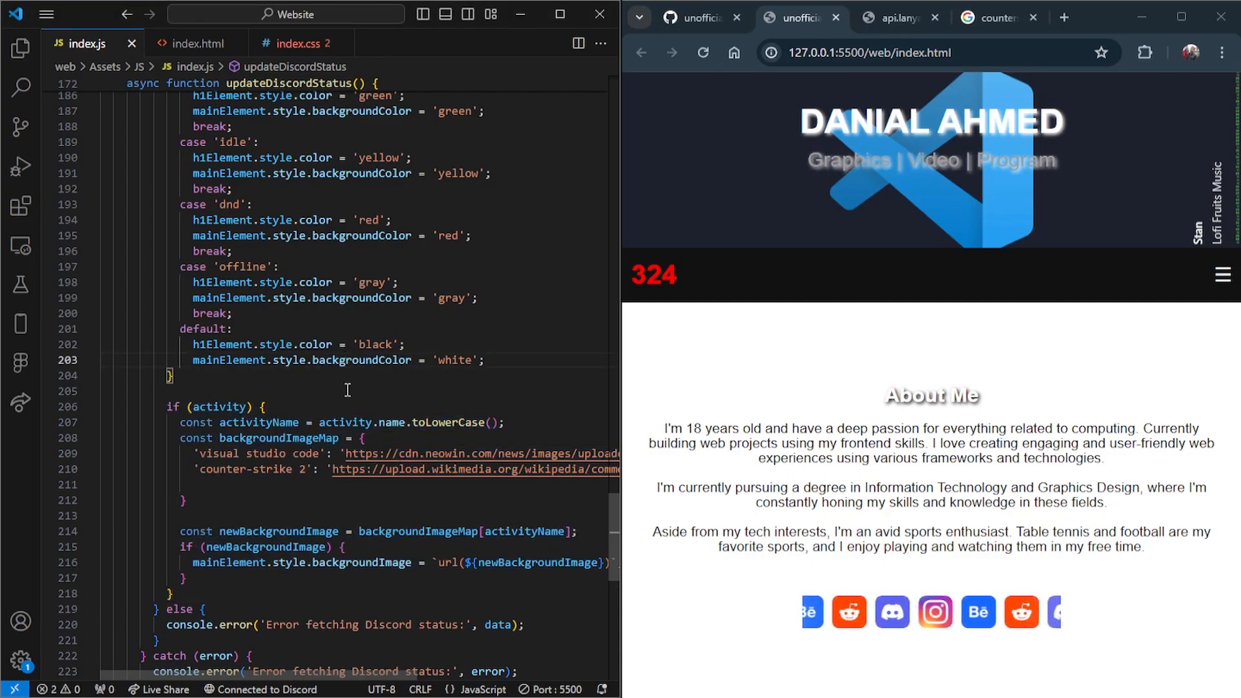
{"action": "left_click", "coordinate": [195, 43]}
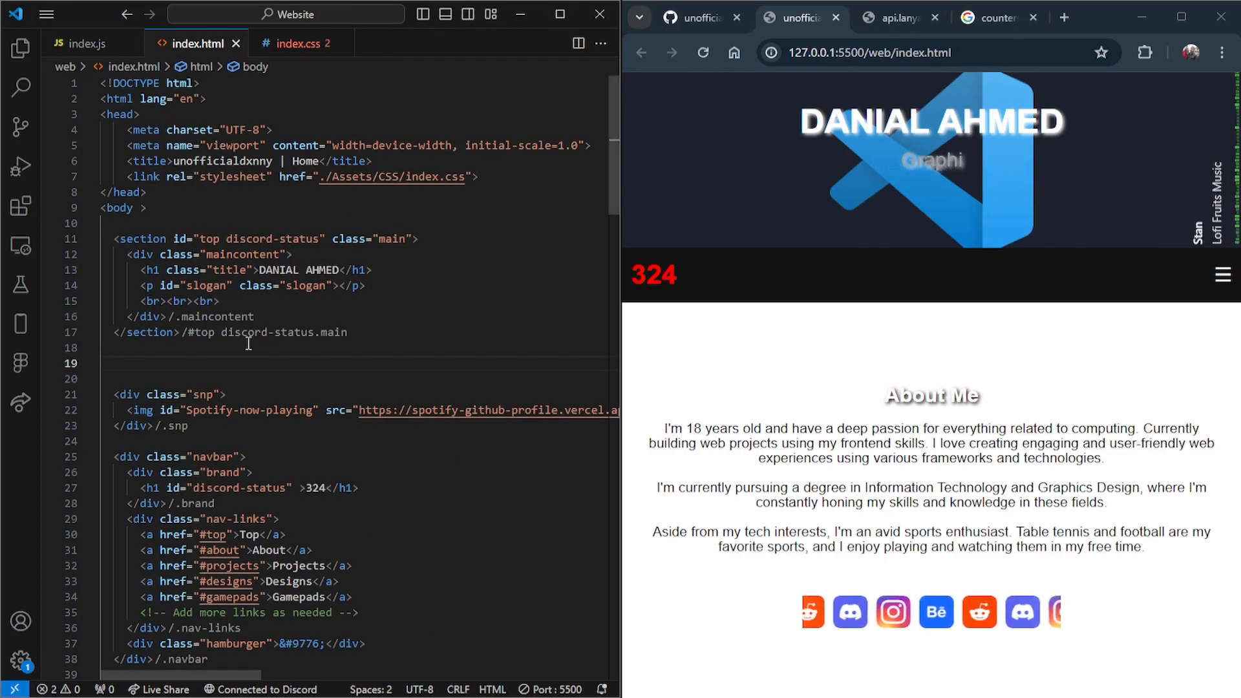
{"action": "left_click", "coordinate": [301, 43]}
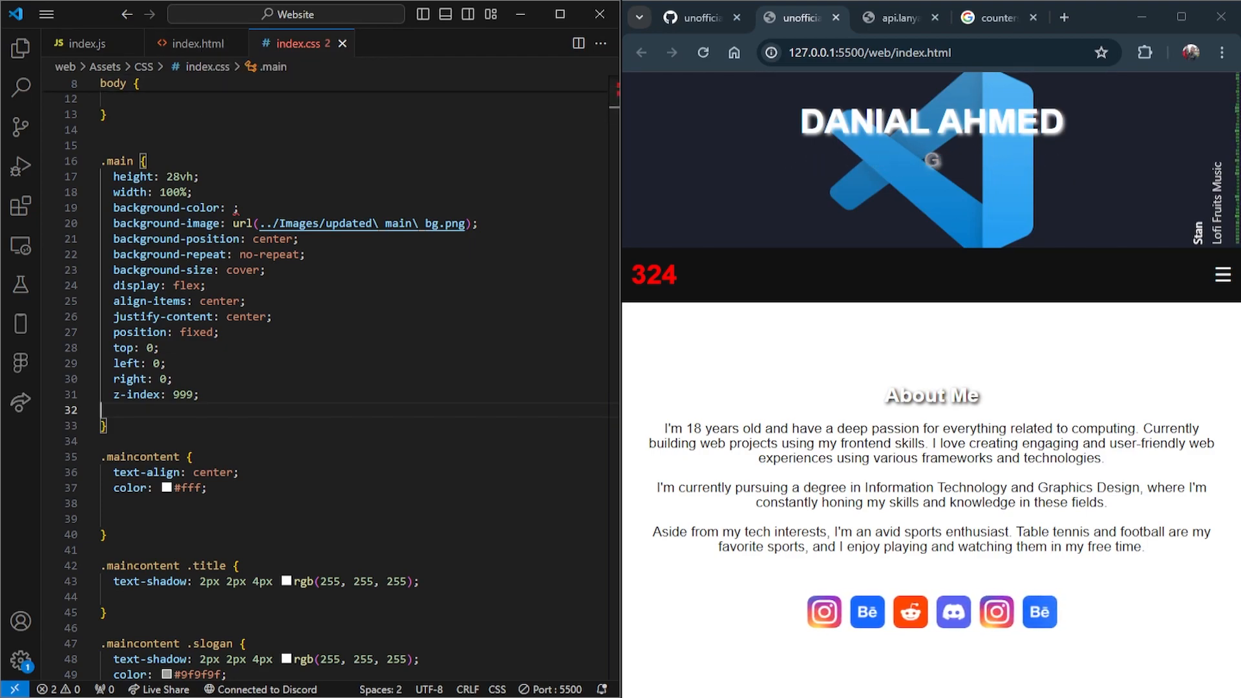
{"action": "scroll", "scroll_direction": "down", "scroll_amount": 3}
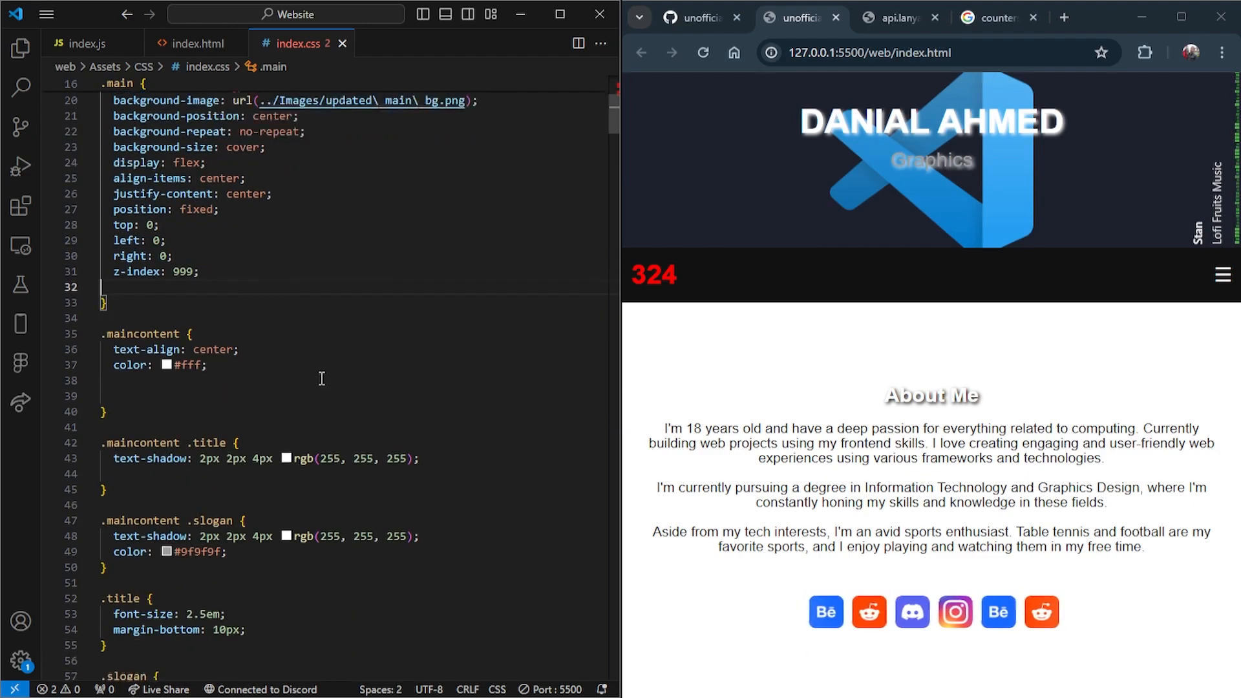
{"action": "scroll", "scroll_direction": "down", "scroll_amount": 3}
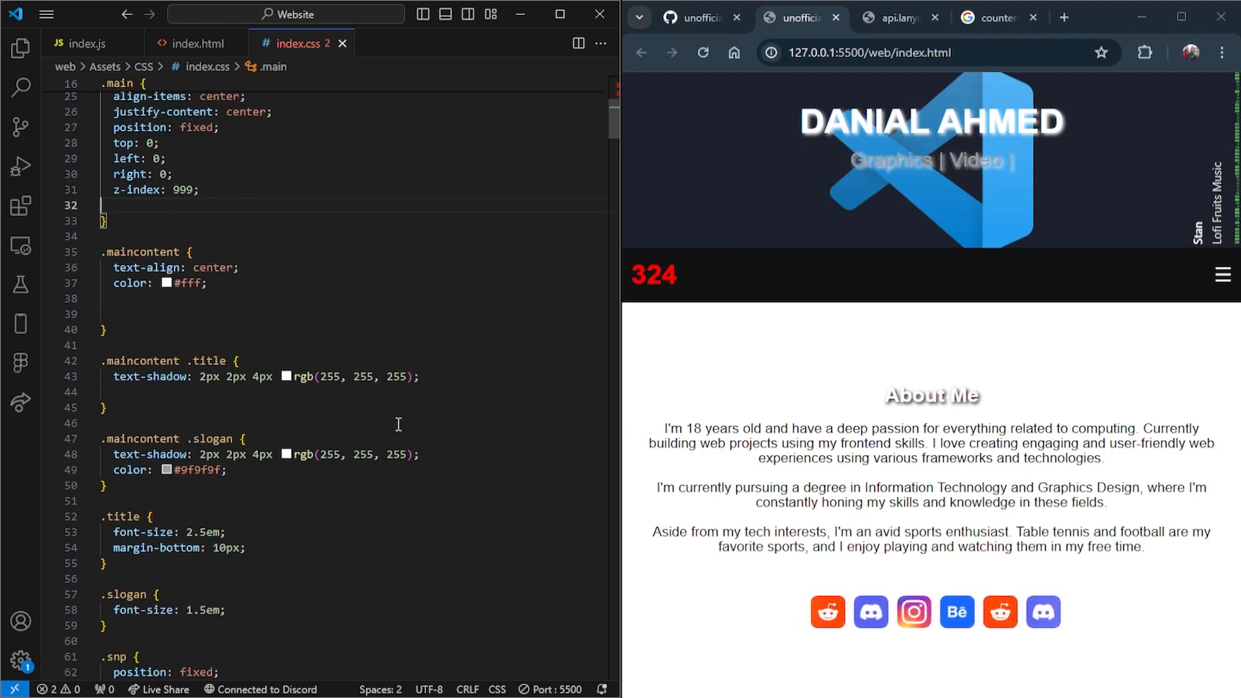